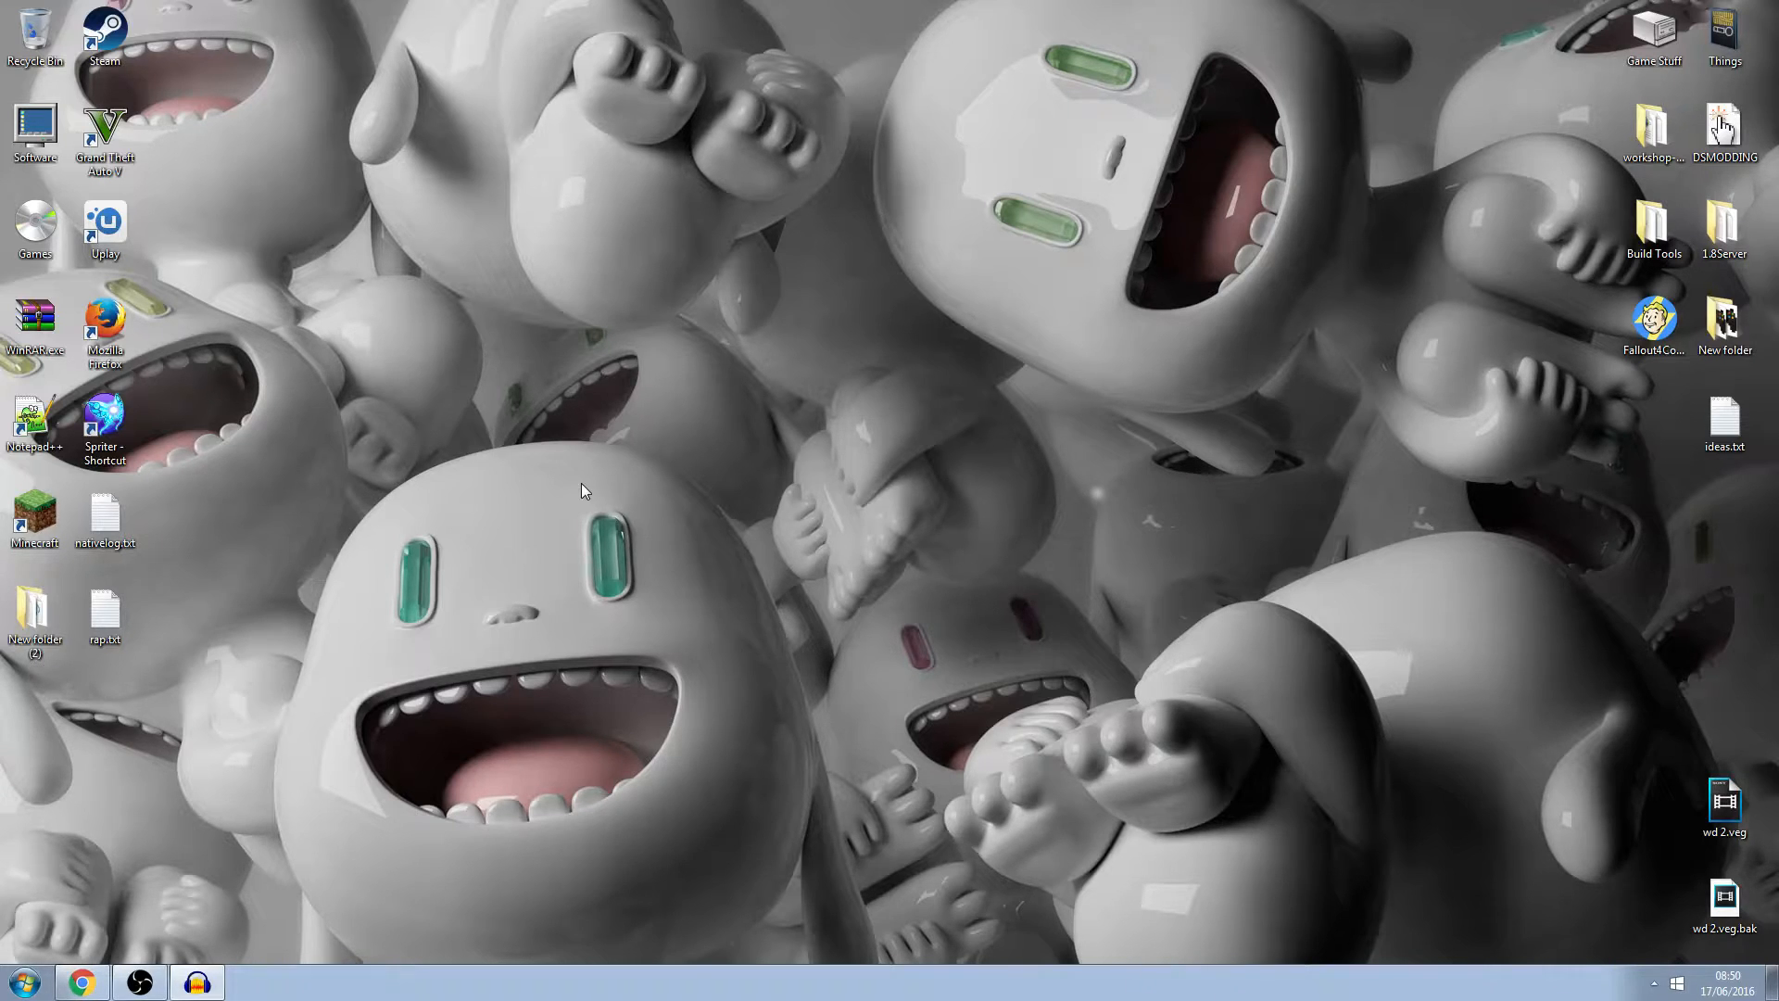
{"action": "mouse_move", "coordinate": [582, 517]}
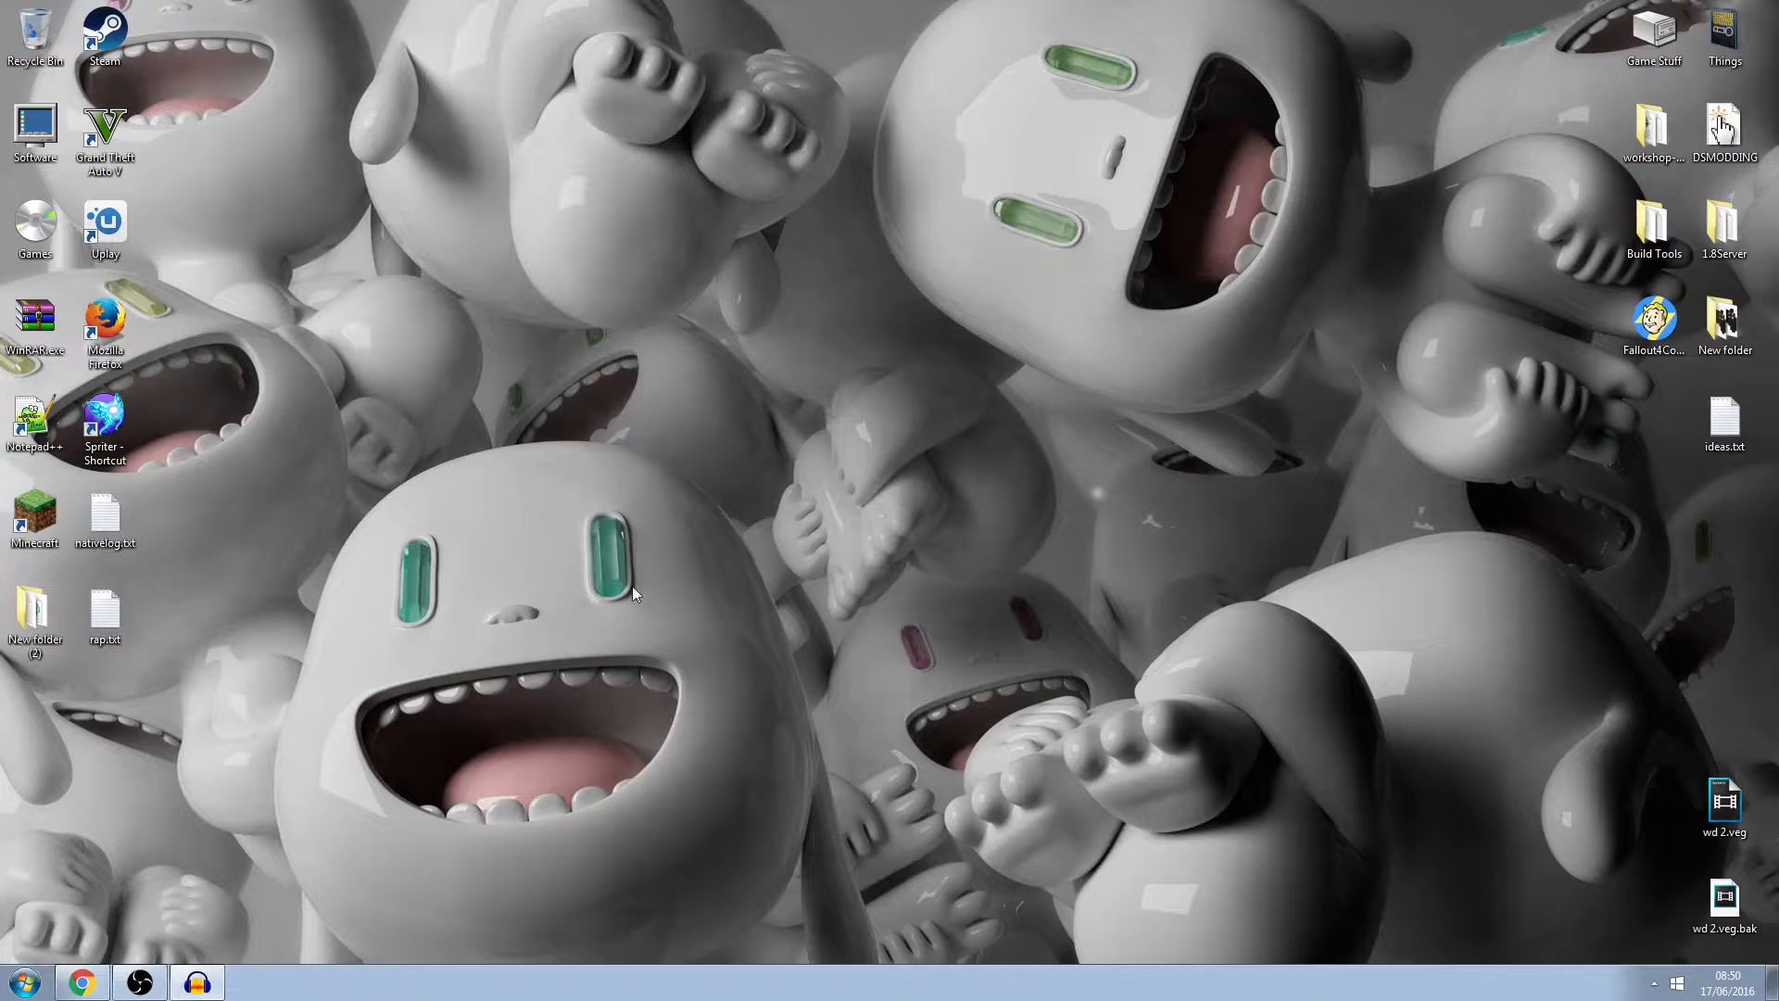
{"action": "mouse_move", "coordinate": [856, 756]}
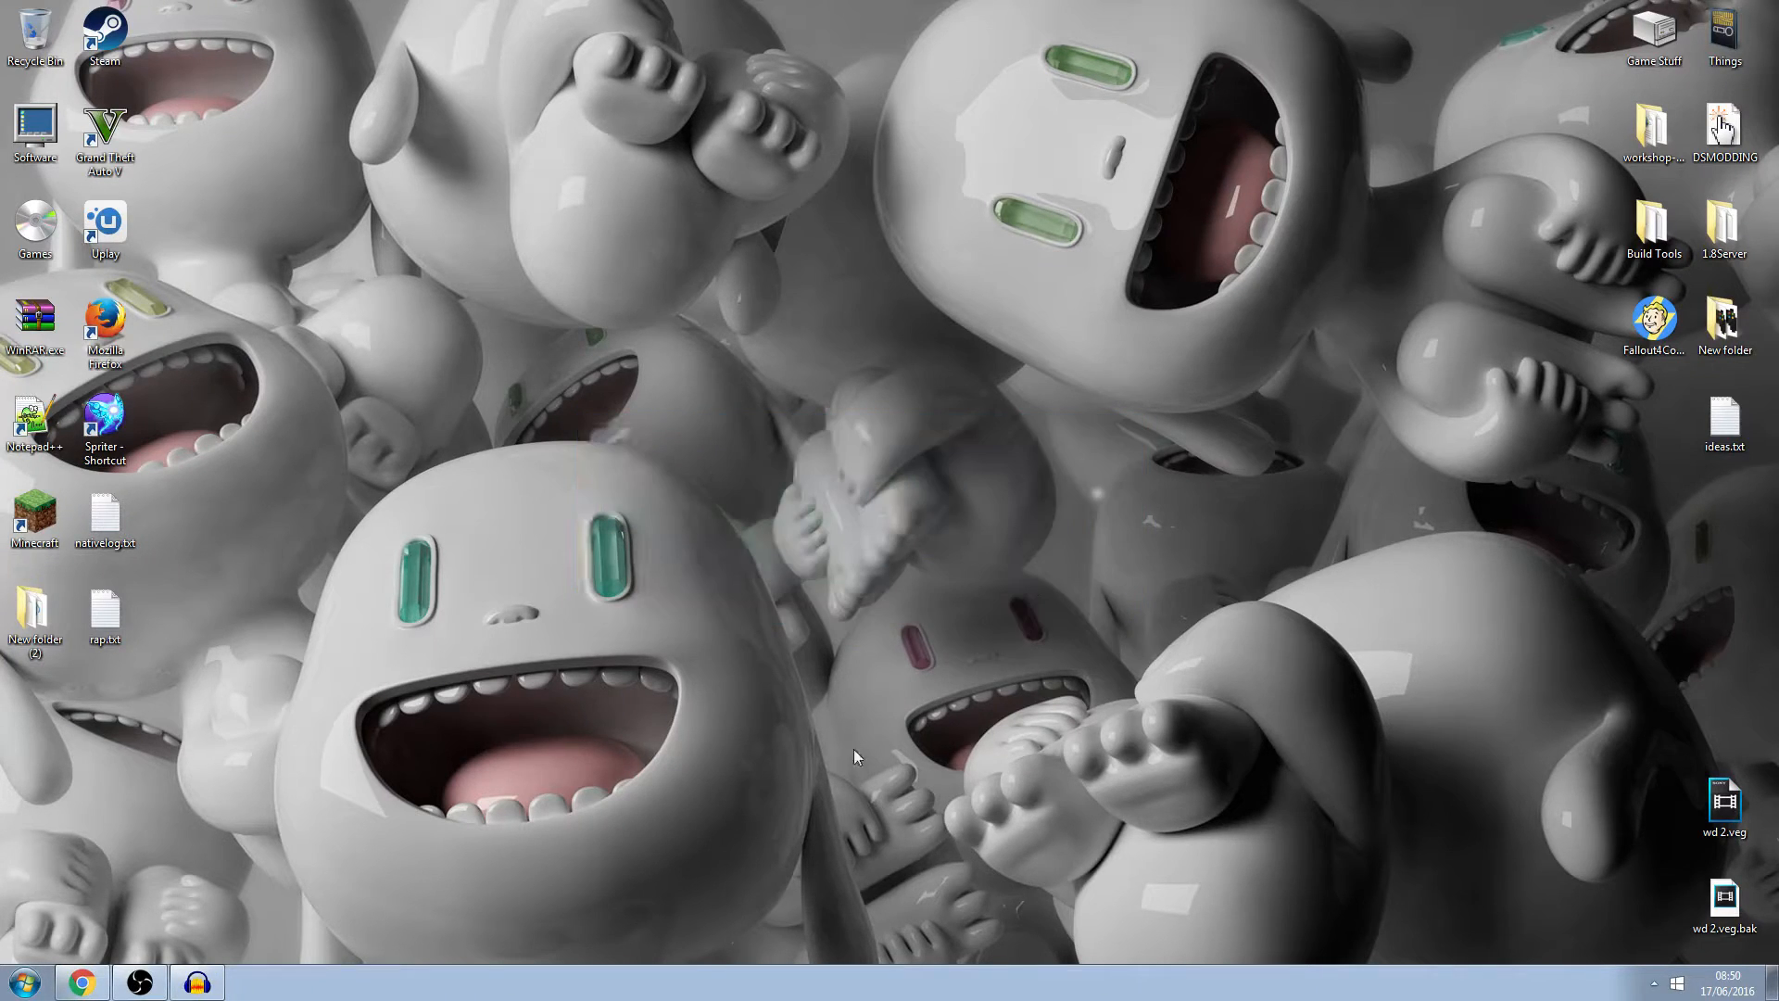
{"action": "mouse_move", "coordinate": [256, 890]}
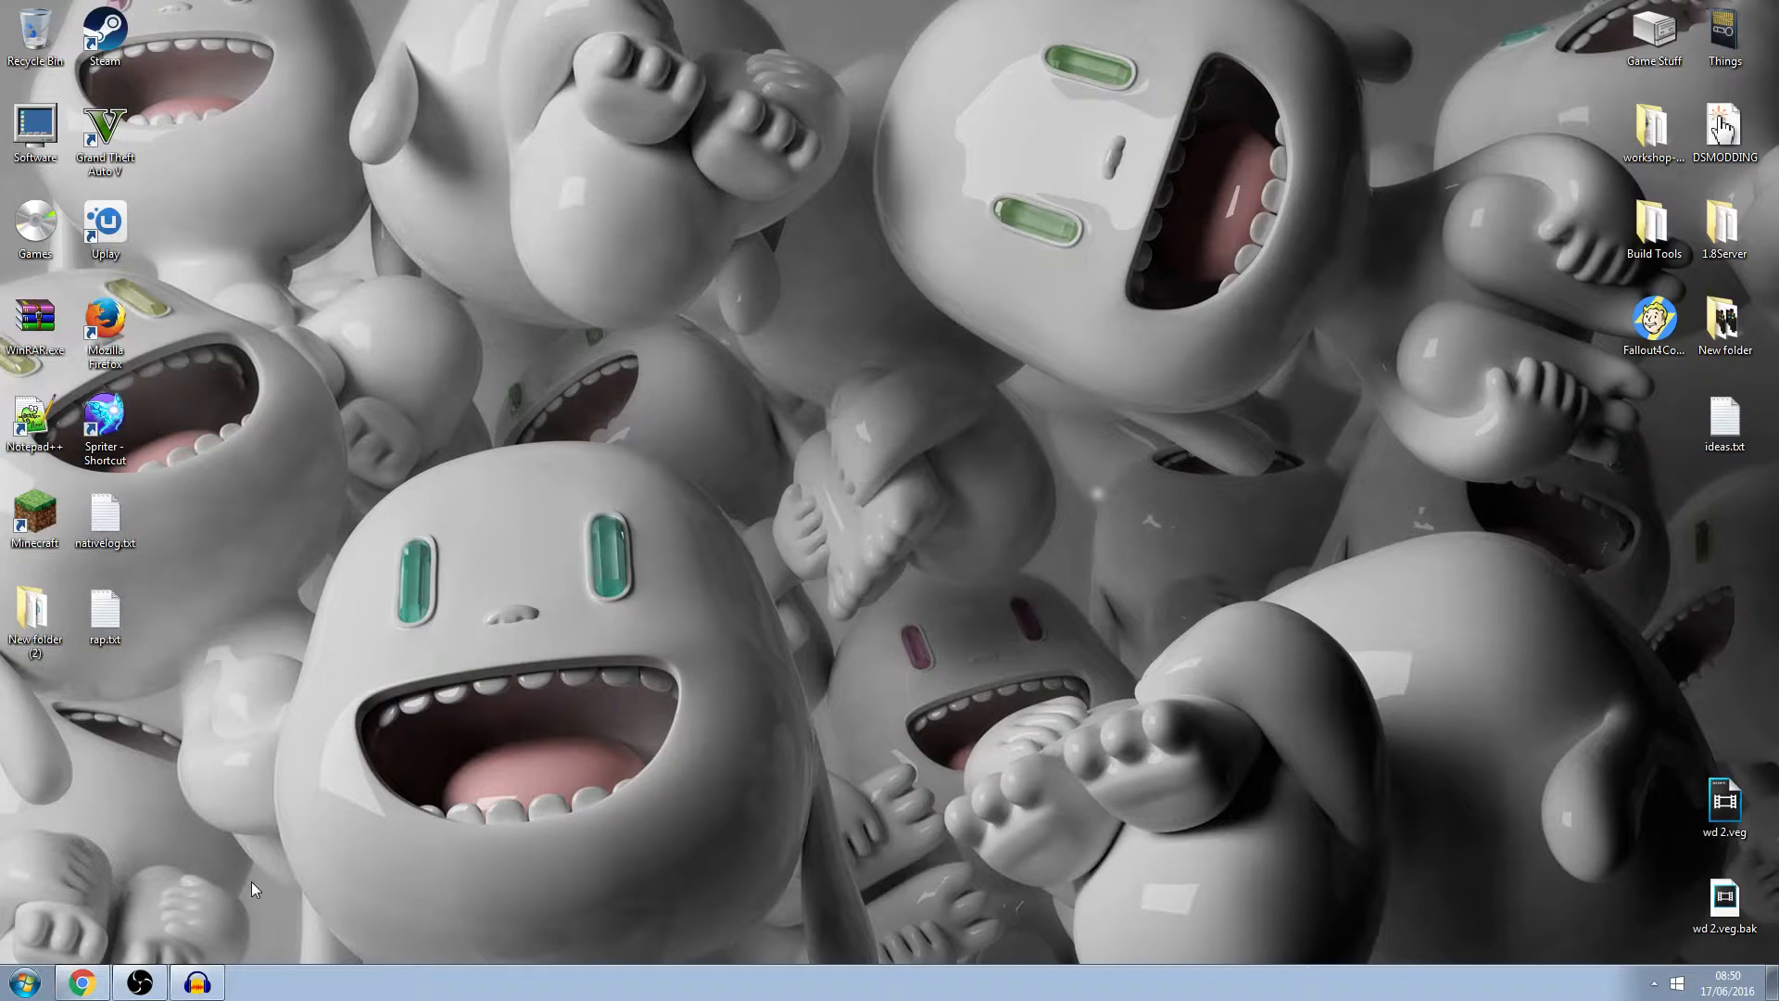
{"action": "mouse_move", "coordinate": [190, 944]}
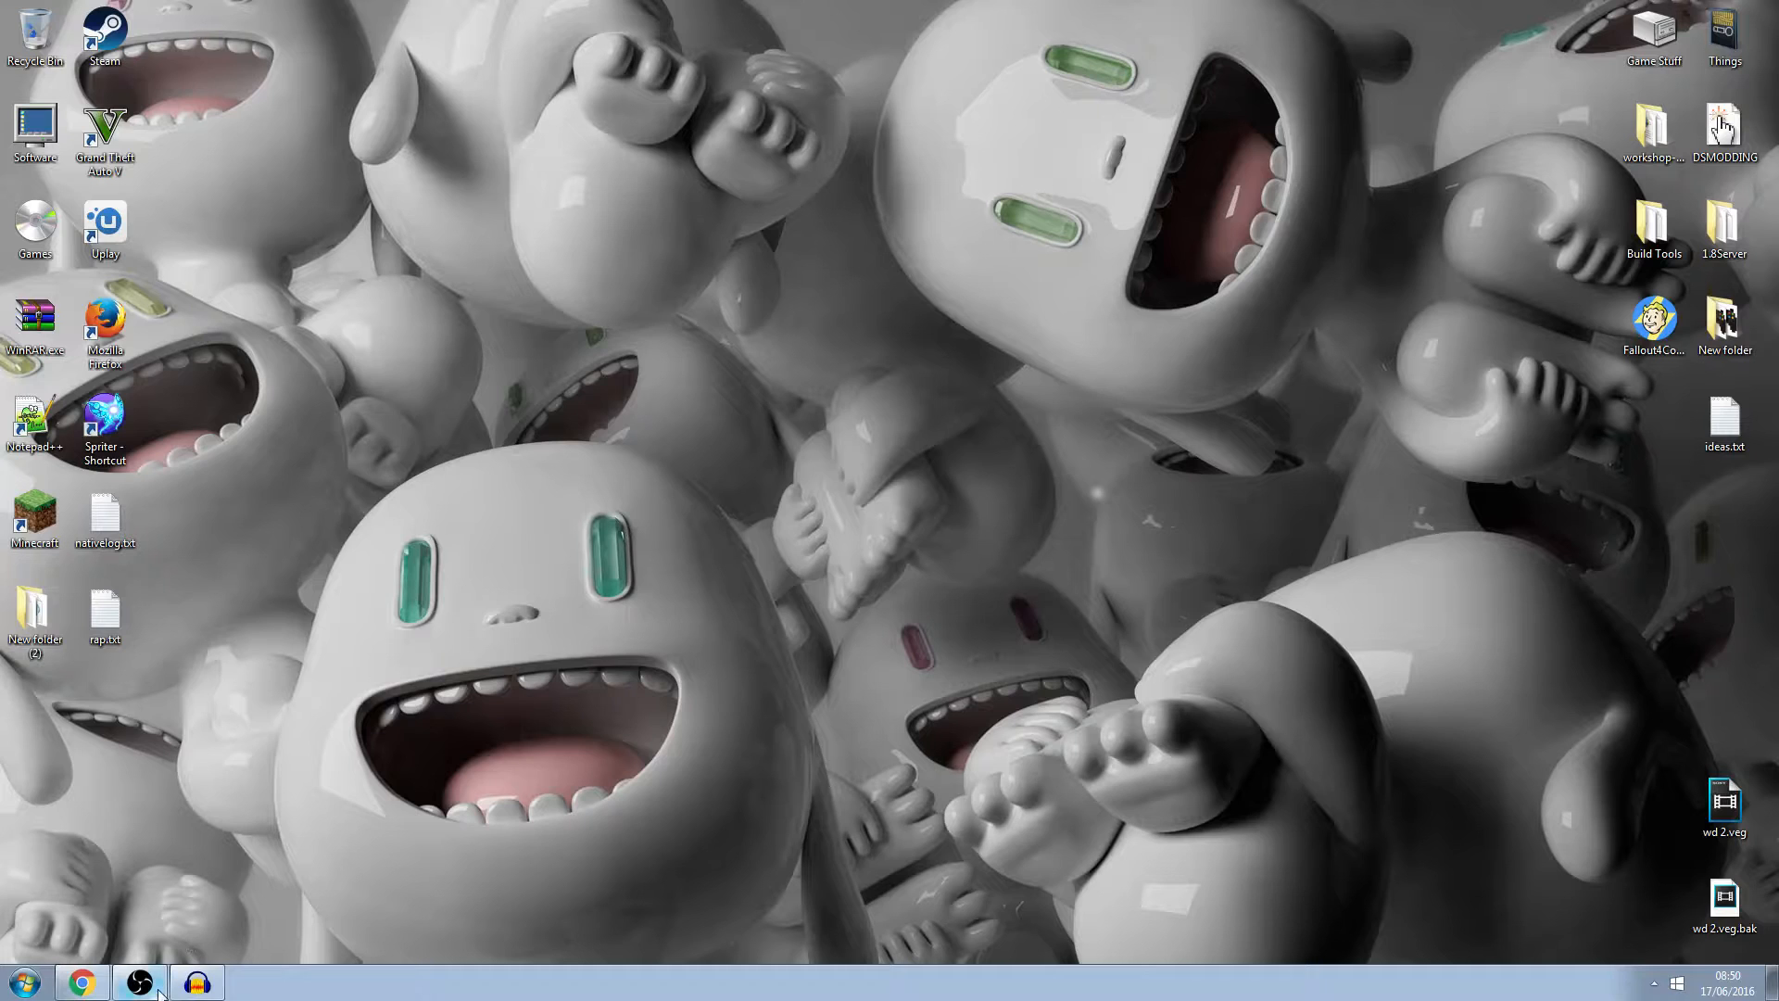
{"action": "mouse_move", "coordinate": [195, 868]}
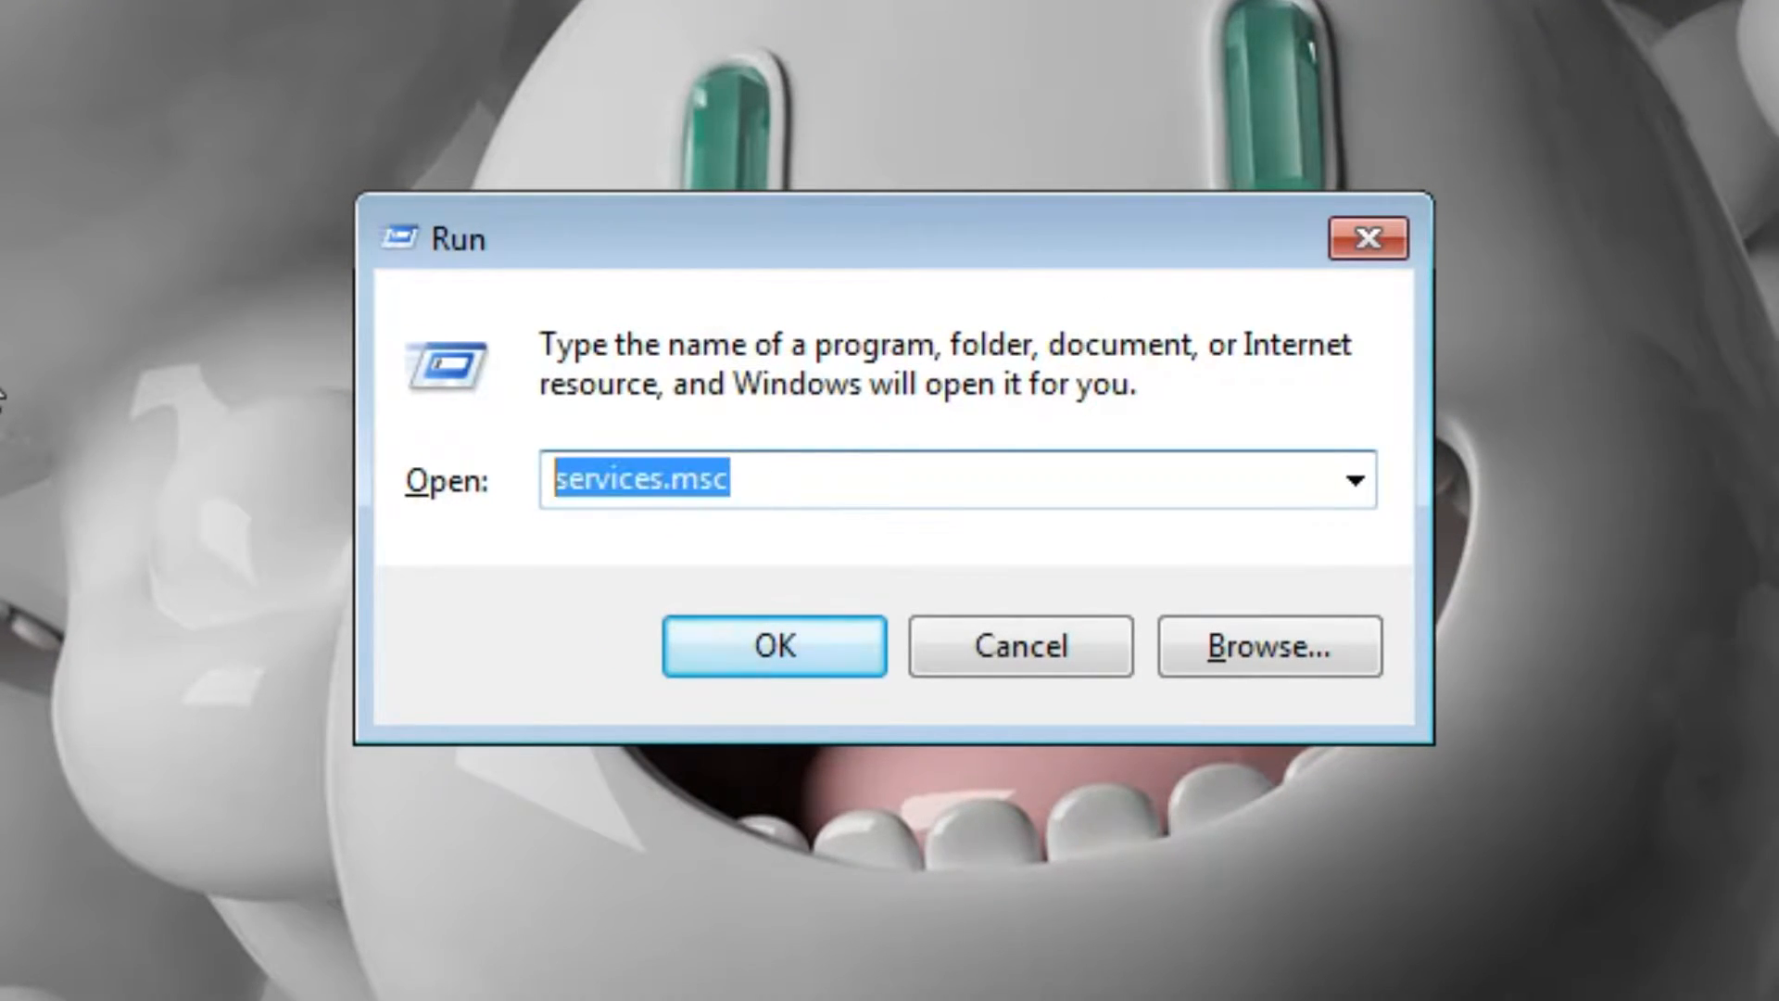
- Launch the Services console by running services.msc from the Run box
{"action": "type", "text": "service"}
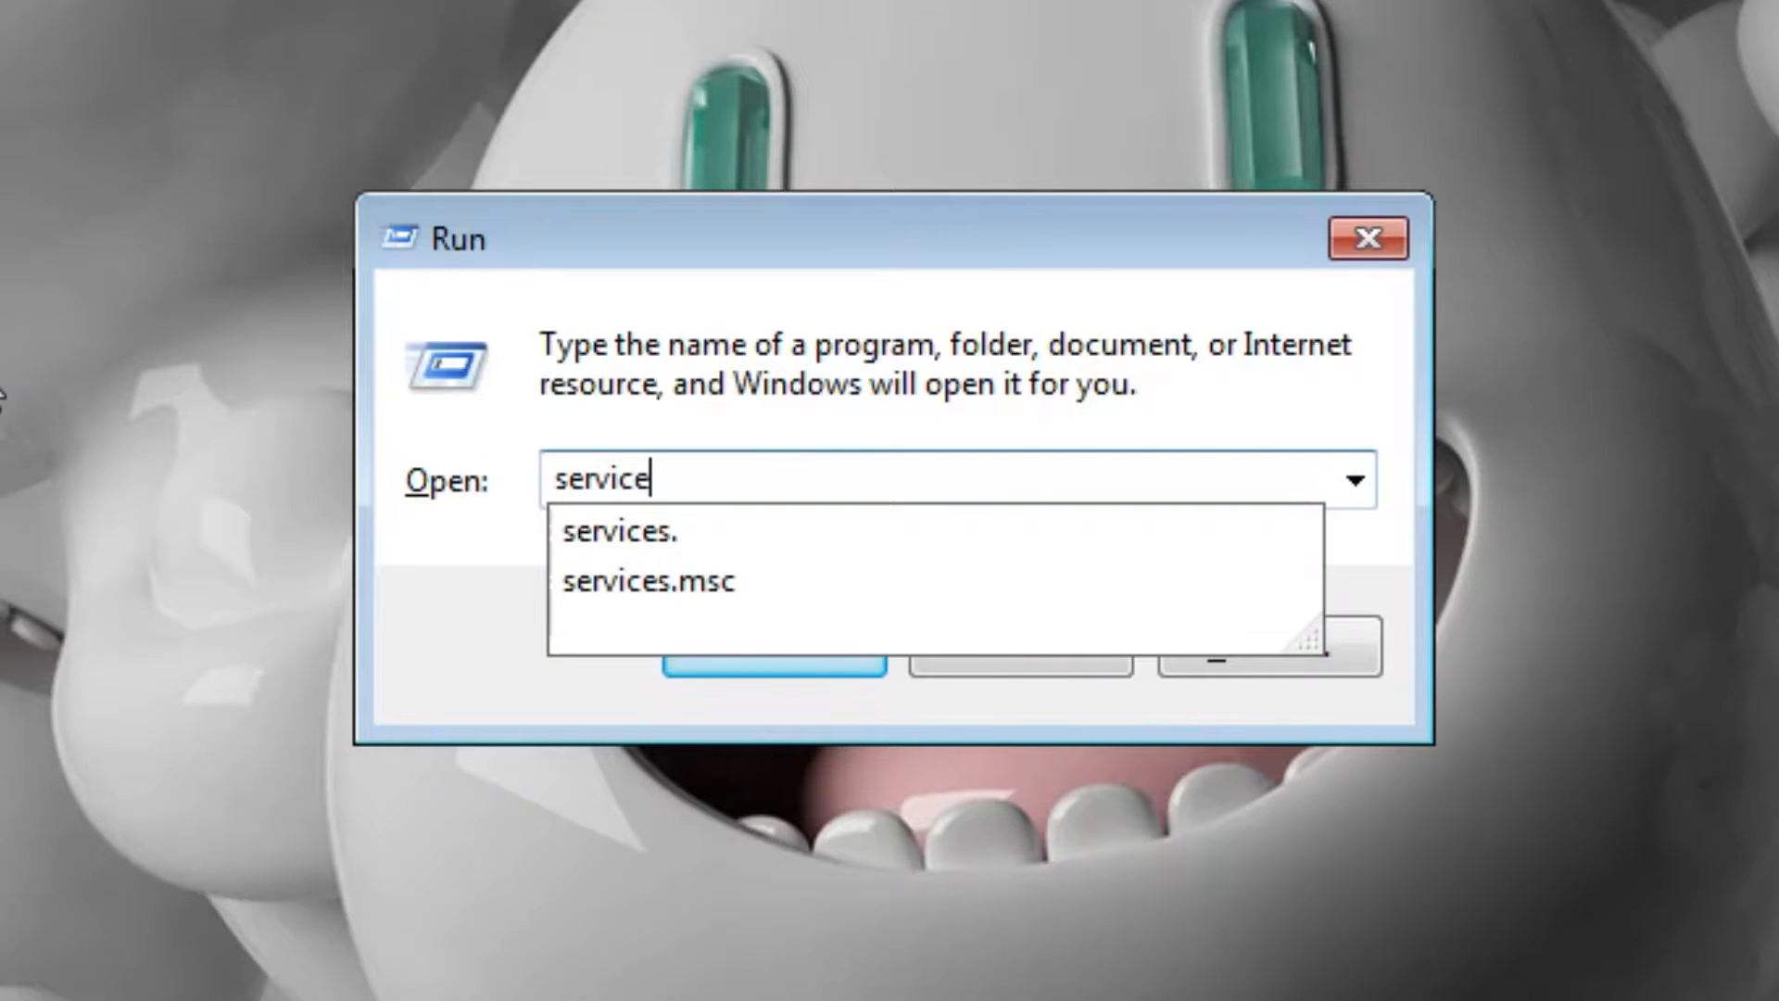
{"action": "left_click", "coordinate": [649, 580]}
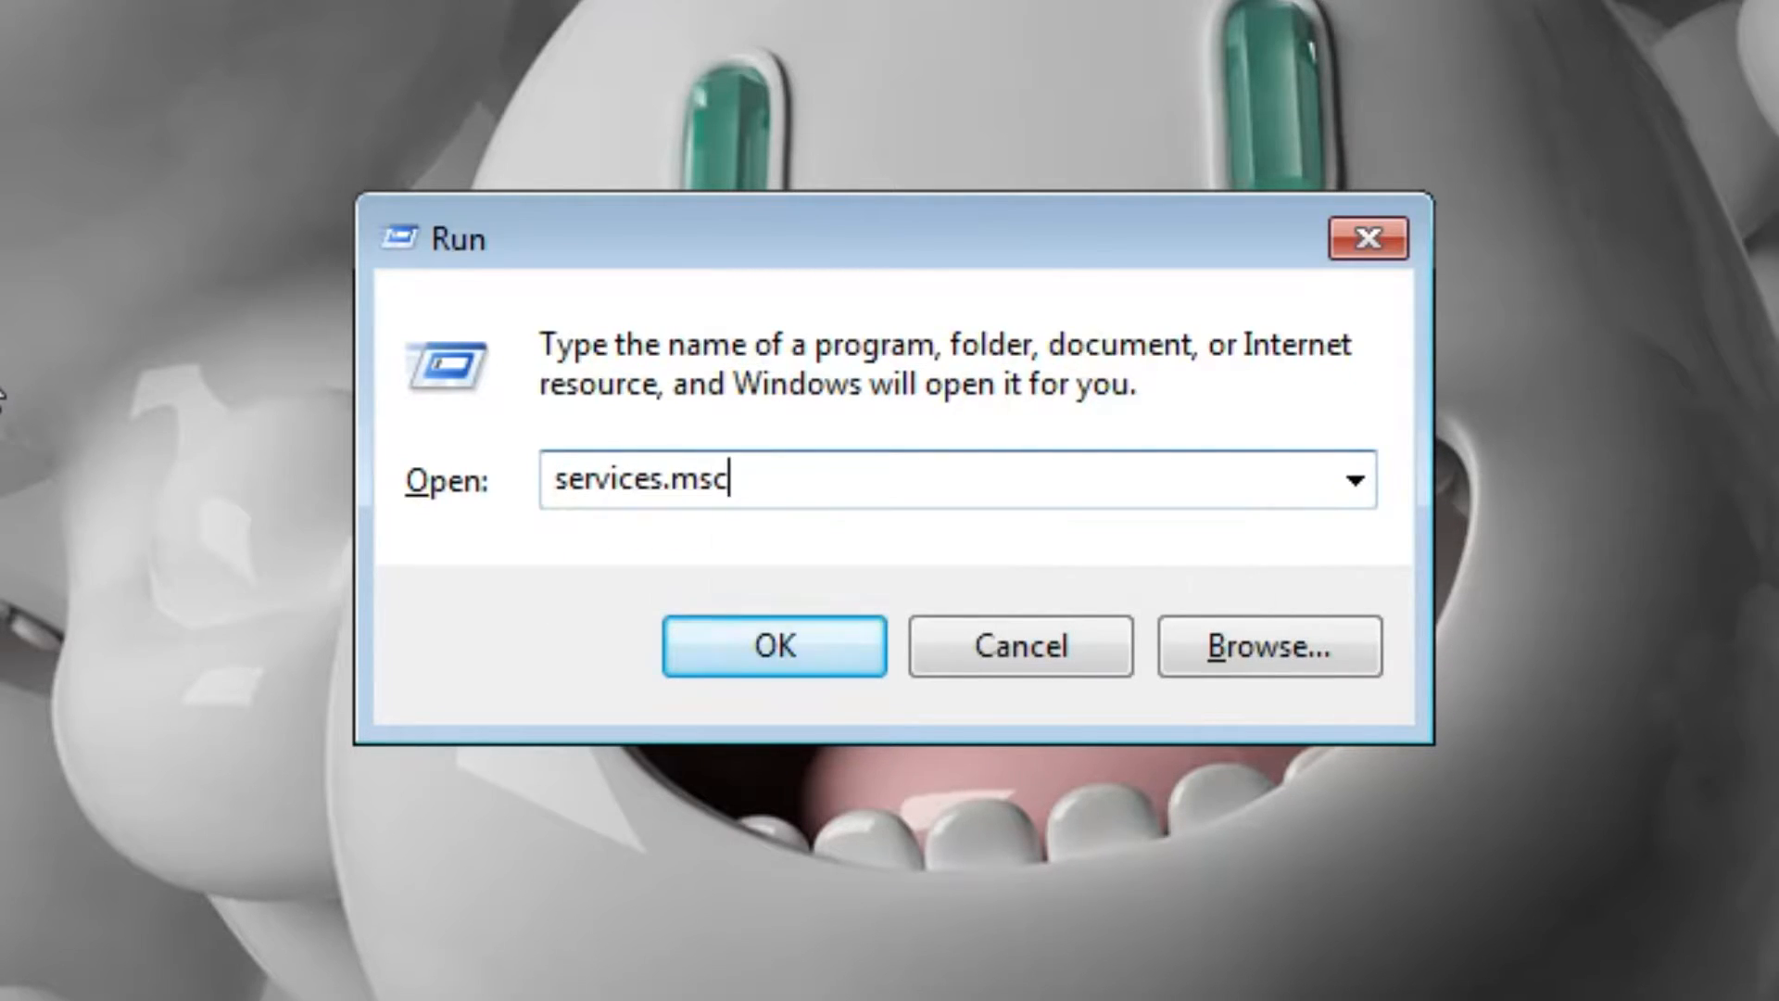
{"action": "left_click", "coordinate": [775, 644]}
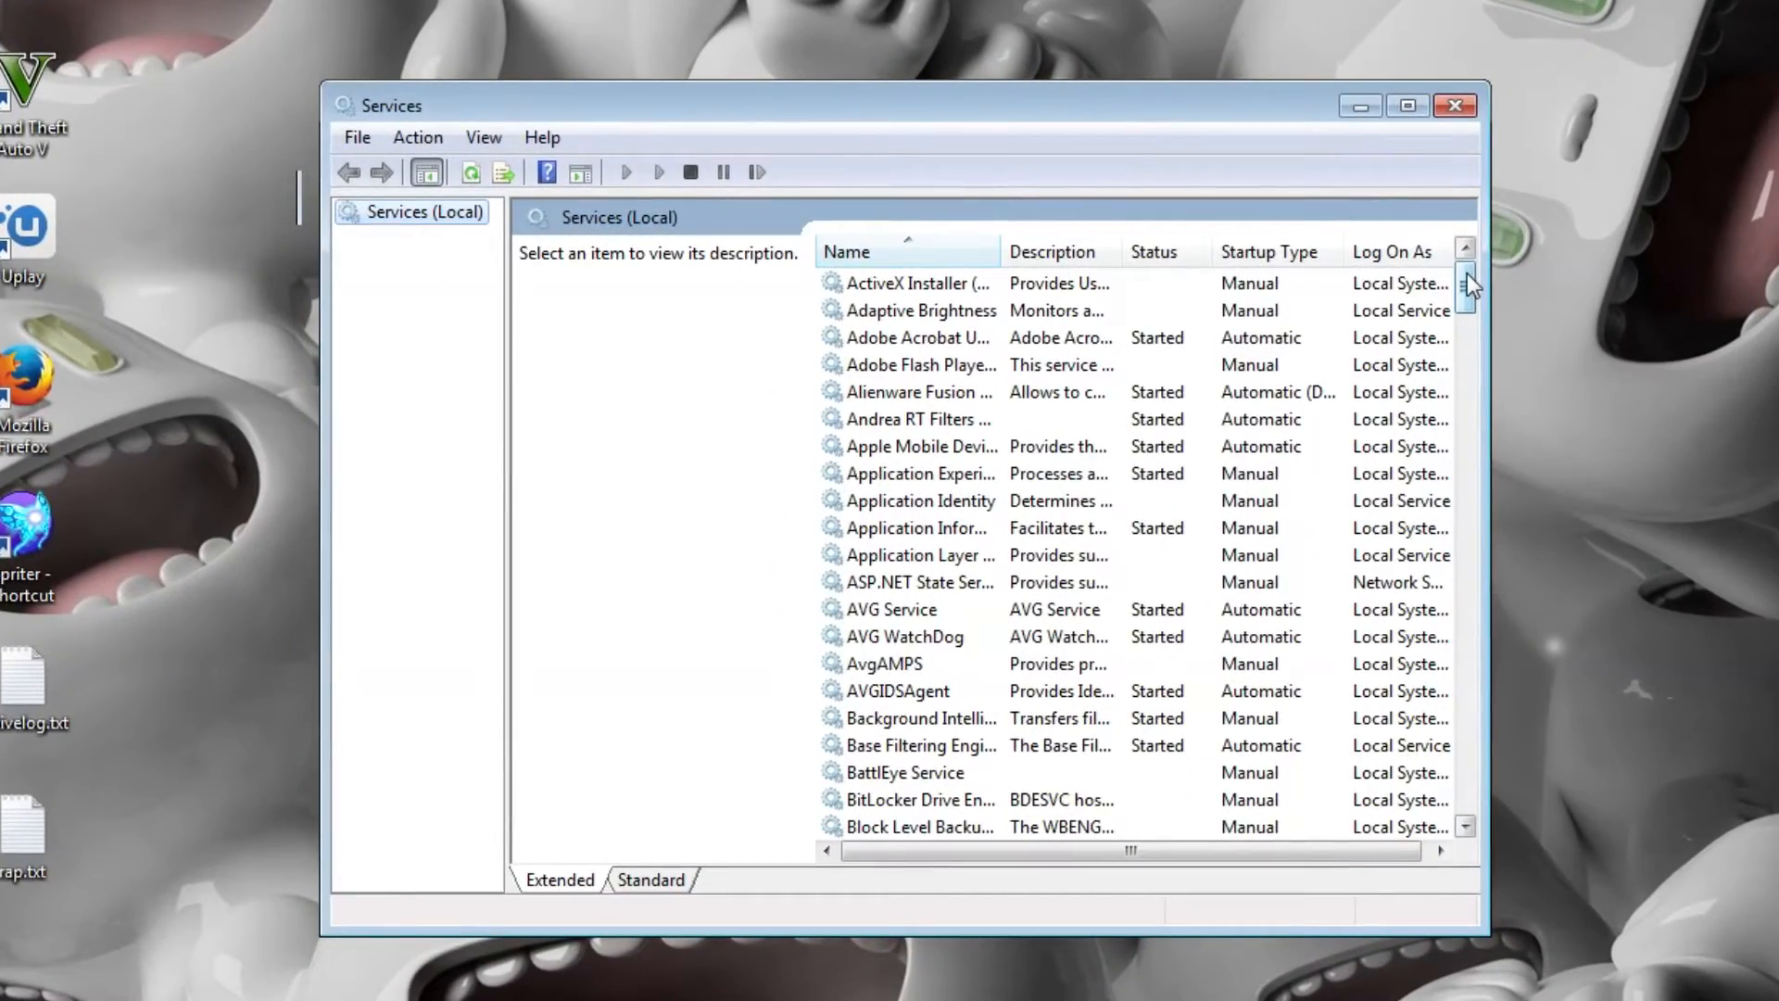
- Restart the LogMeIn Hamachi Tunneling Engine service and bring up its context menu
{"action": "scroll", "scroll_direction": "down", "scroll_amount": 3}
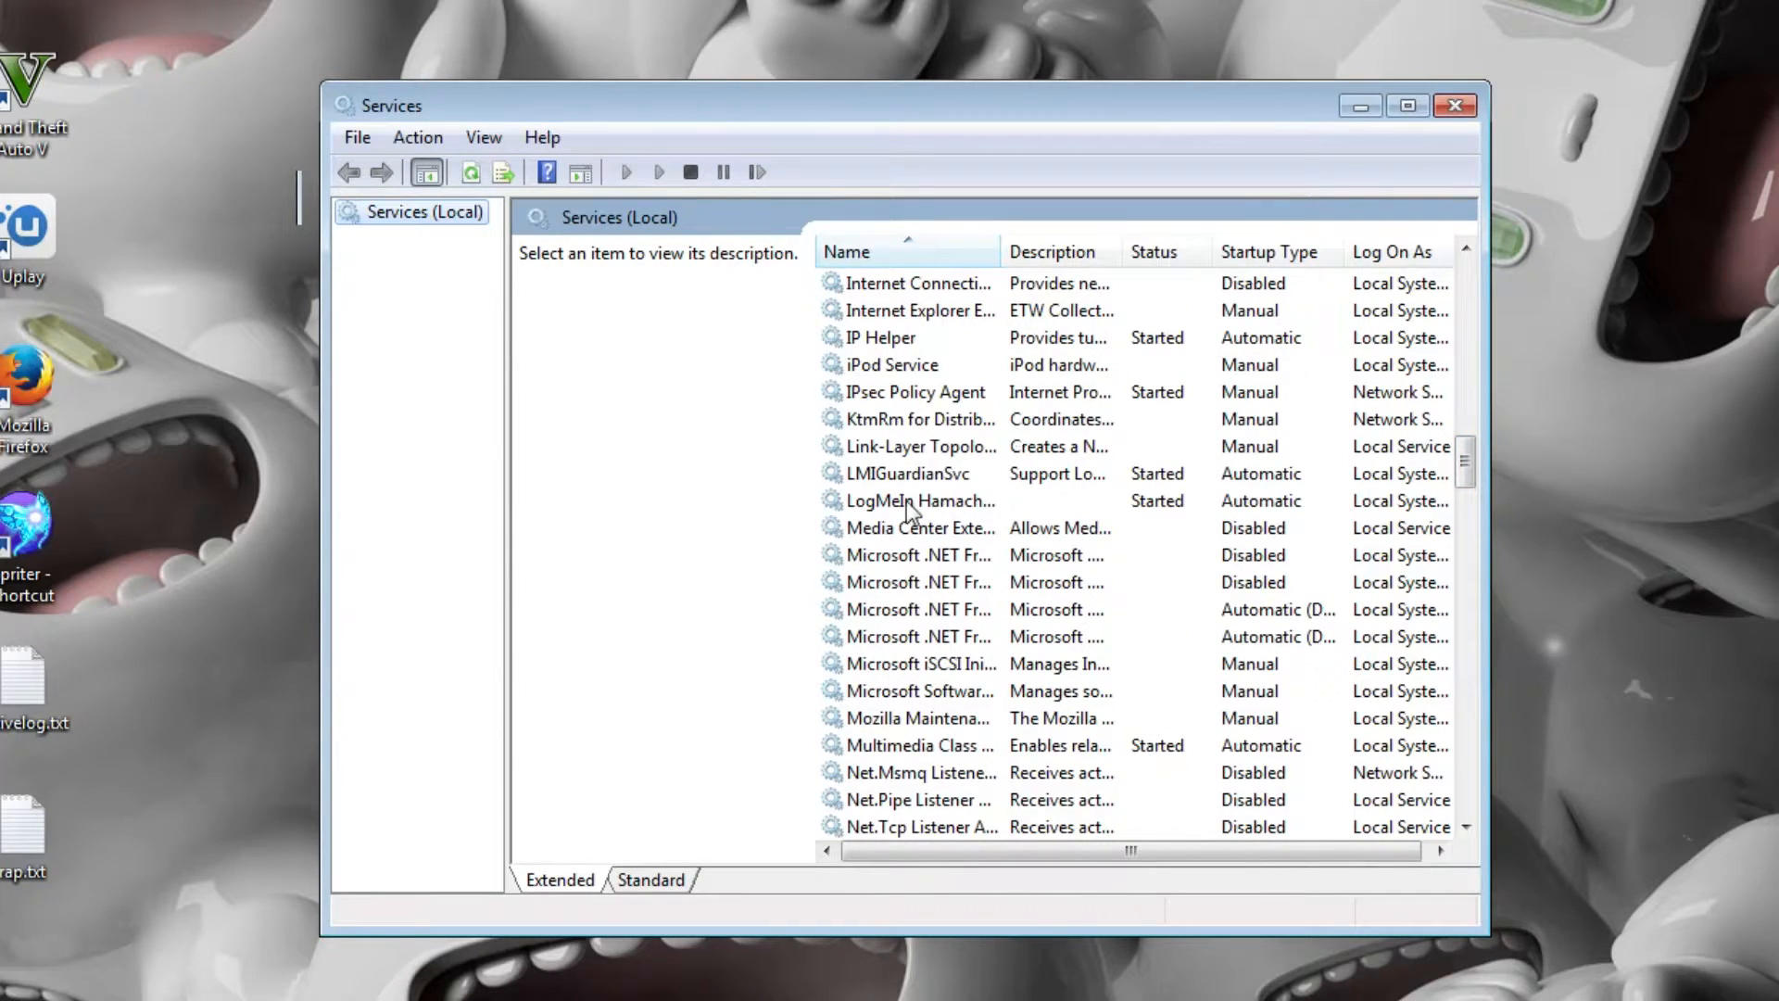
{"action": "left_click", "coordinate": [920, 500]}
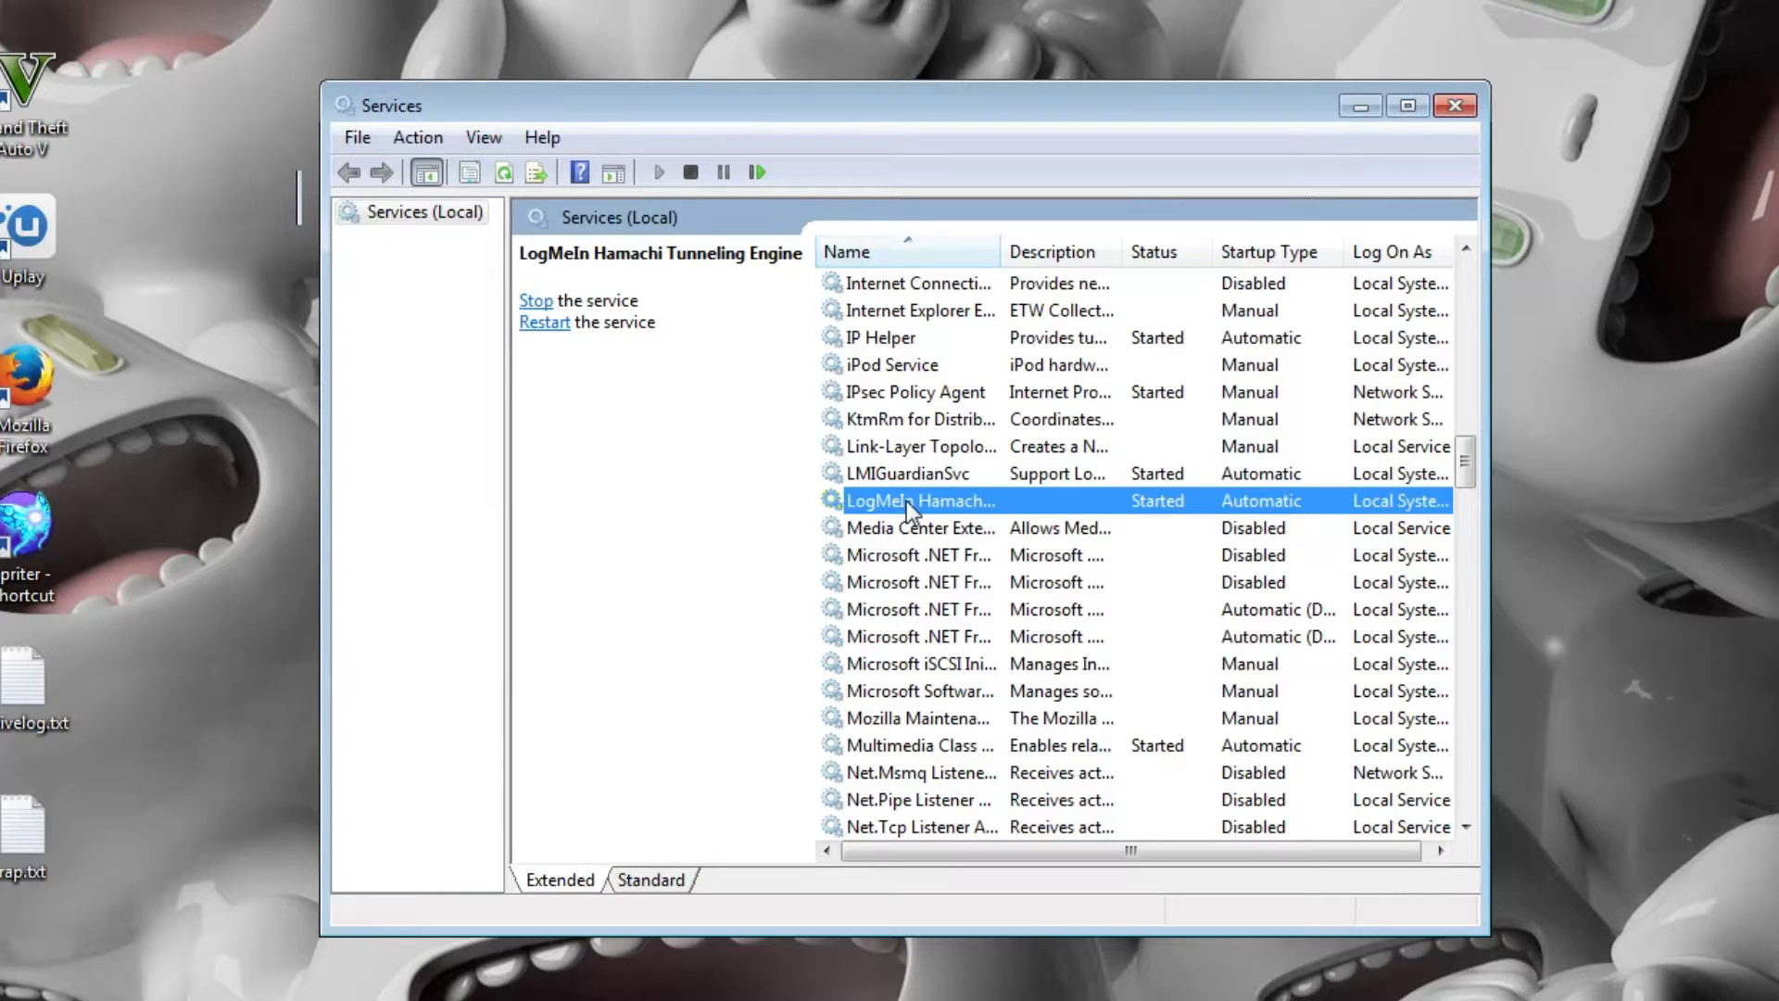
{"action": "mouse_move", "coordinate": [549, 338]}
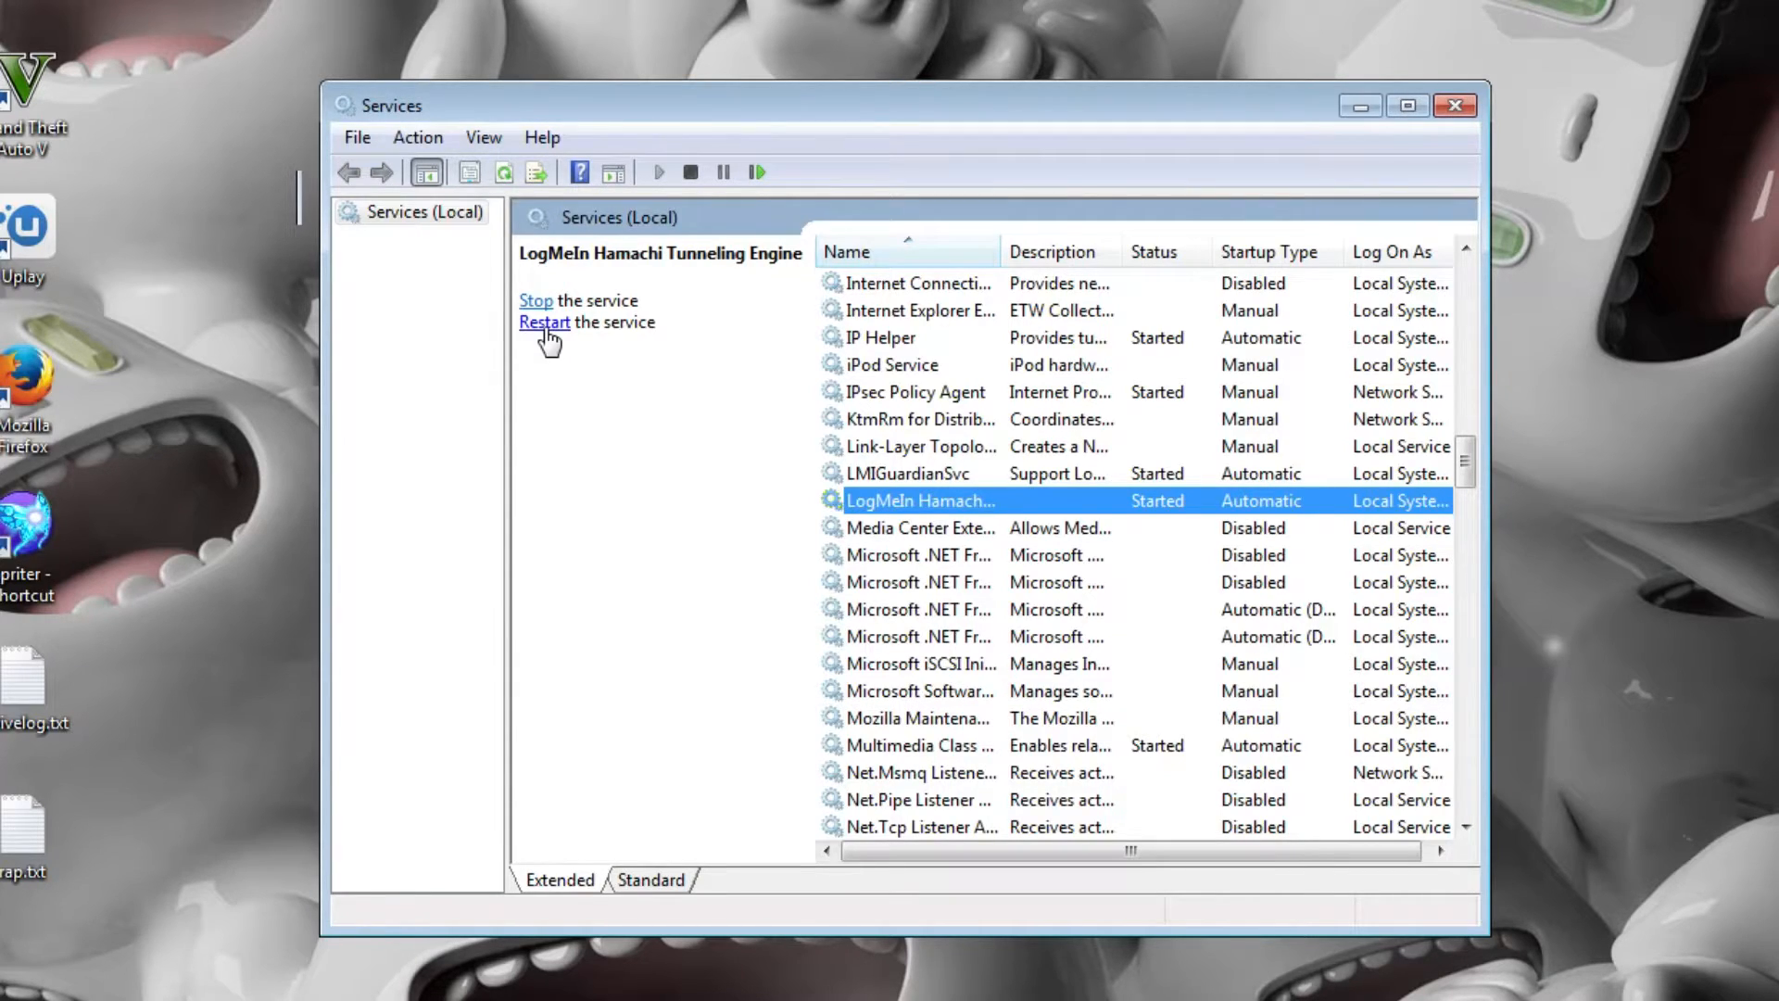
{"action": "left_click", "coordinate": [544, 322]}
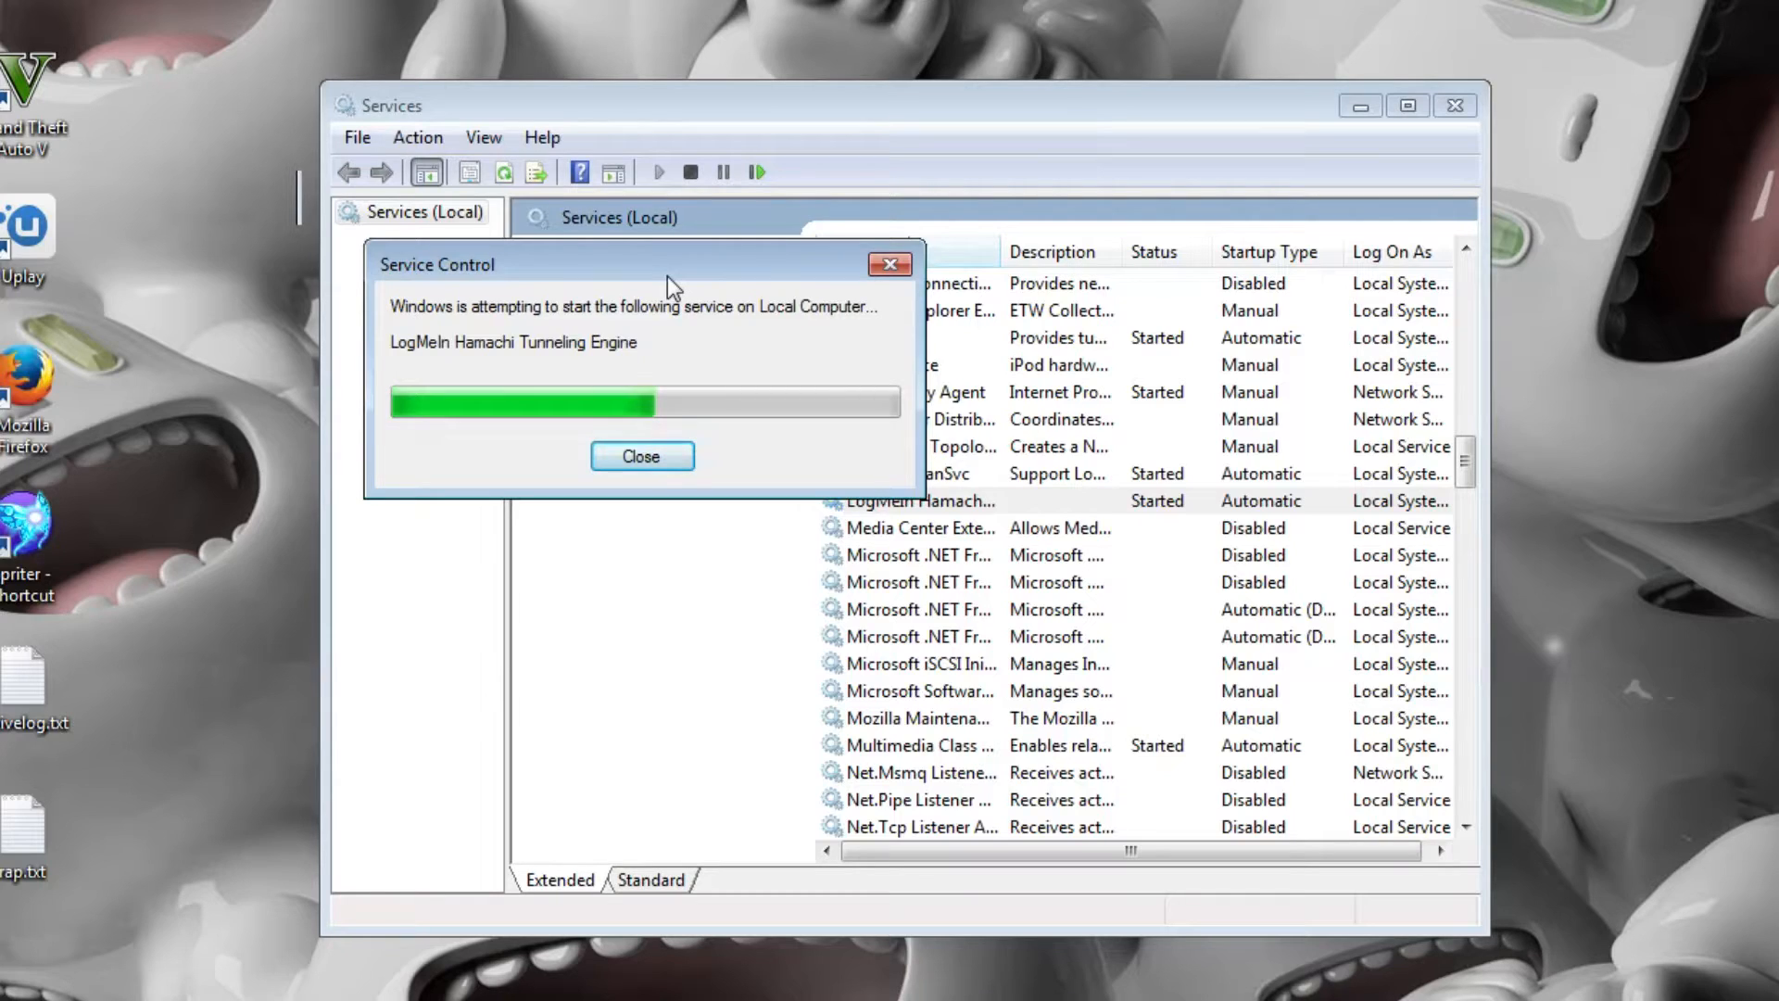
{"action": "left_click", "coordinate": [641, 456]}
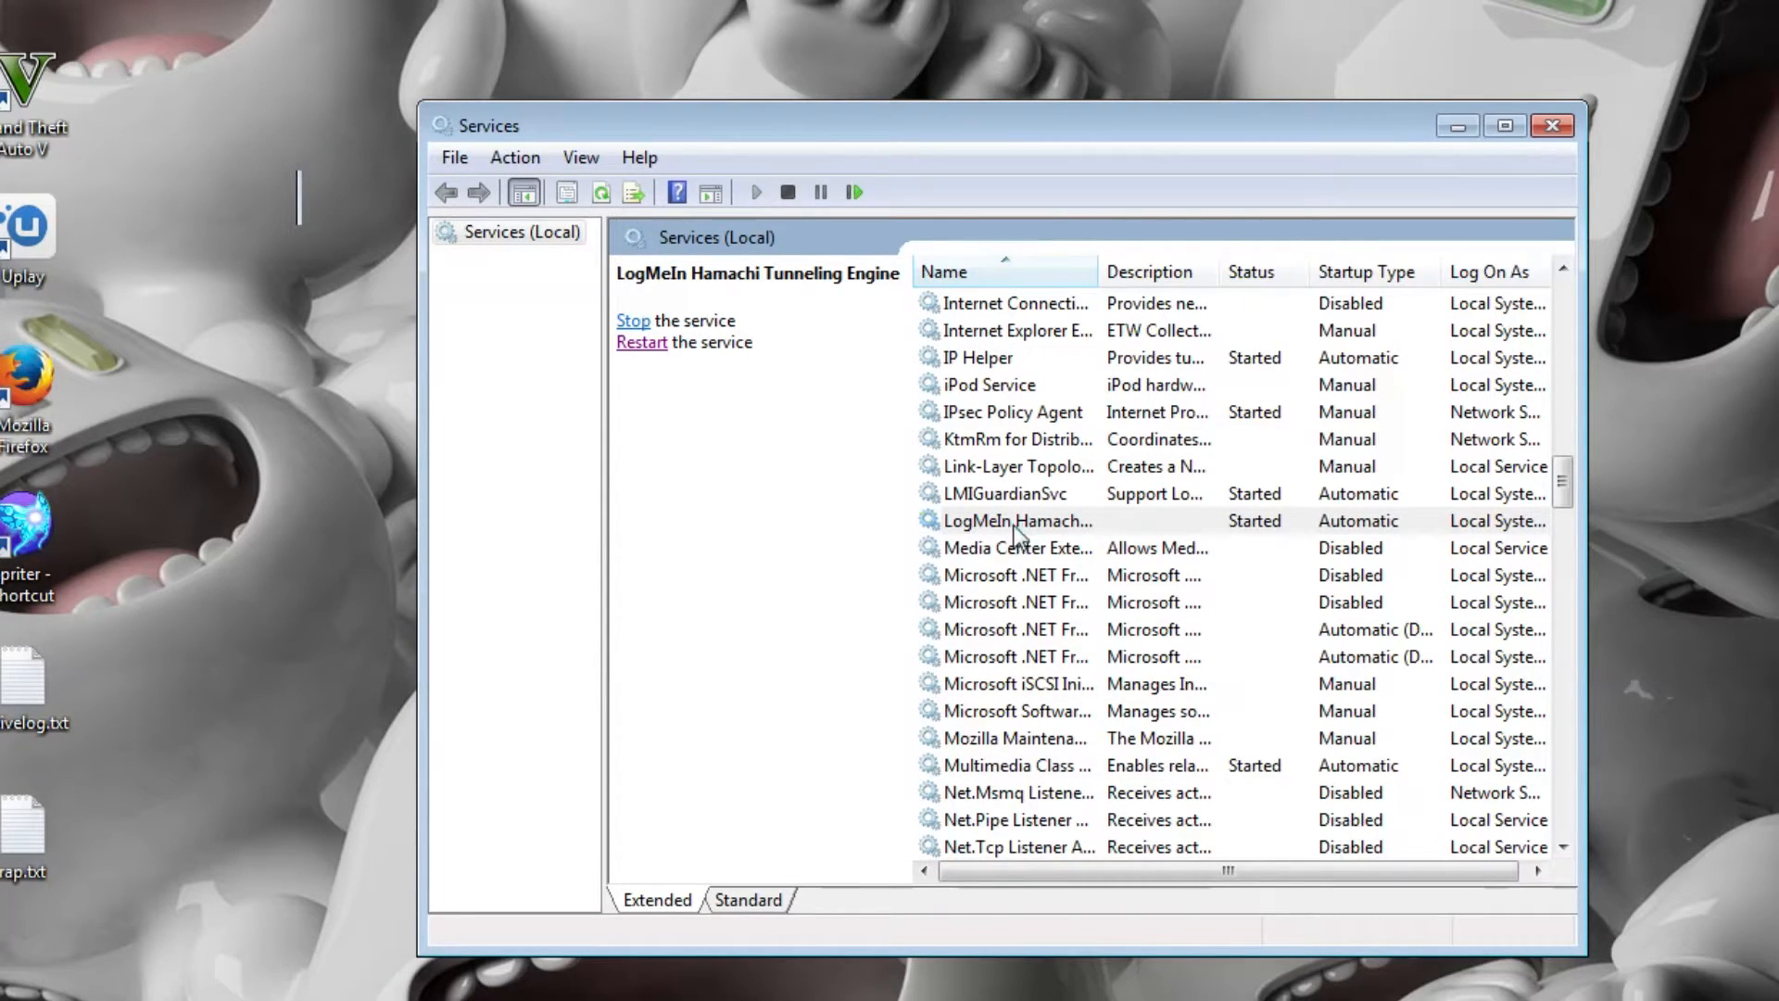
{"action": "right_click", "coordinate": [1019, 521]}
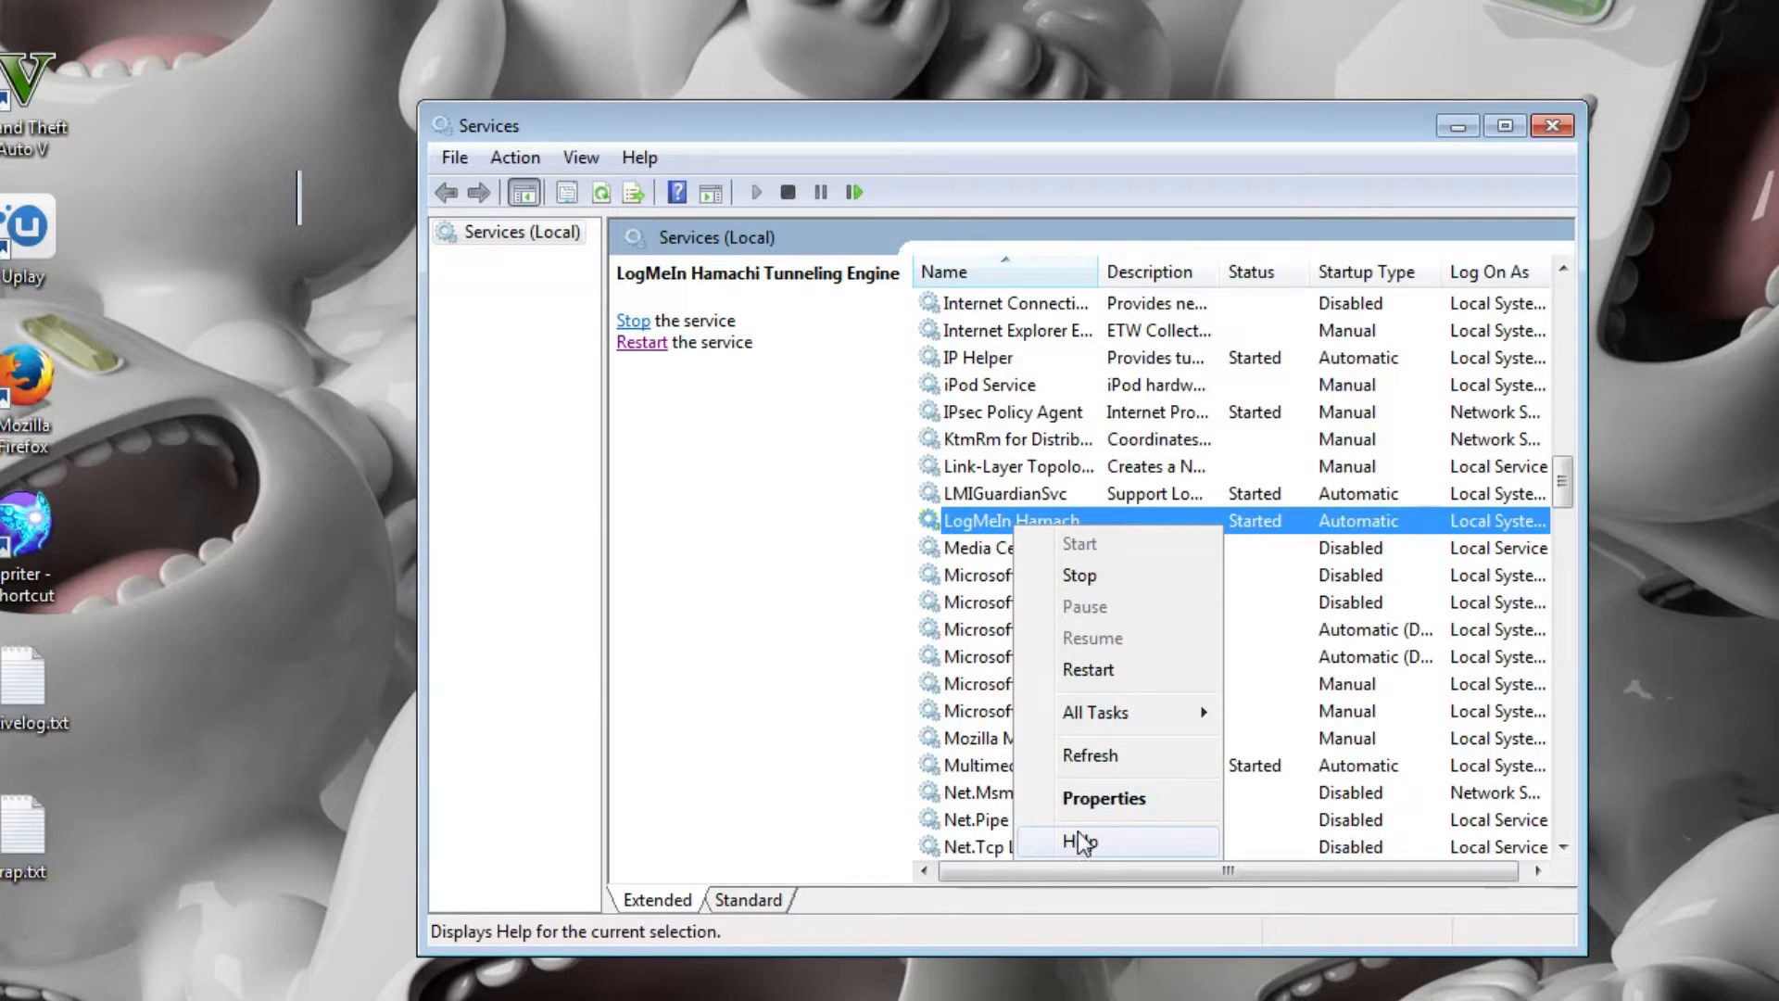
- Set first, second and subsequent failures to Restart the Service in the Hamachi properties and confirm
{"action": "left_click", "coordinate": [1103, 797]}
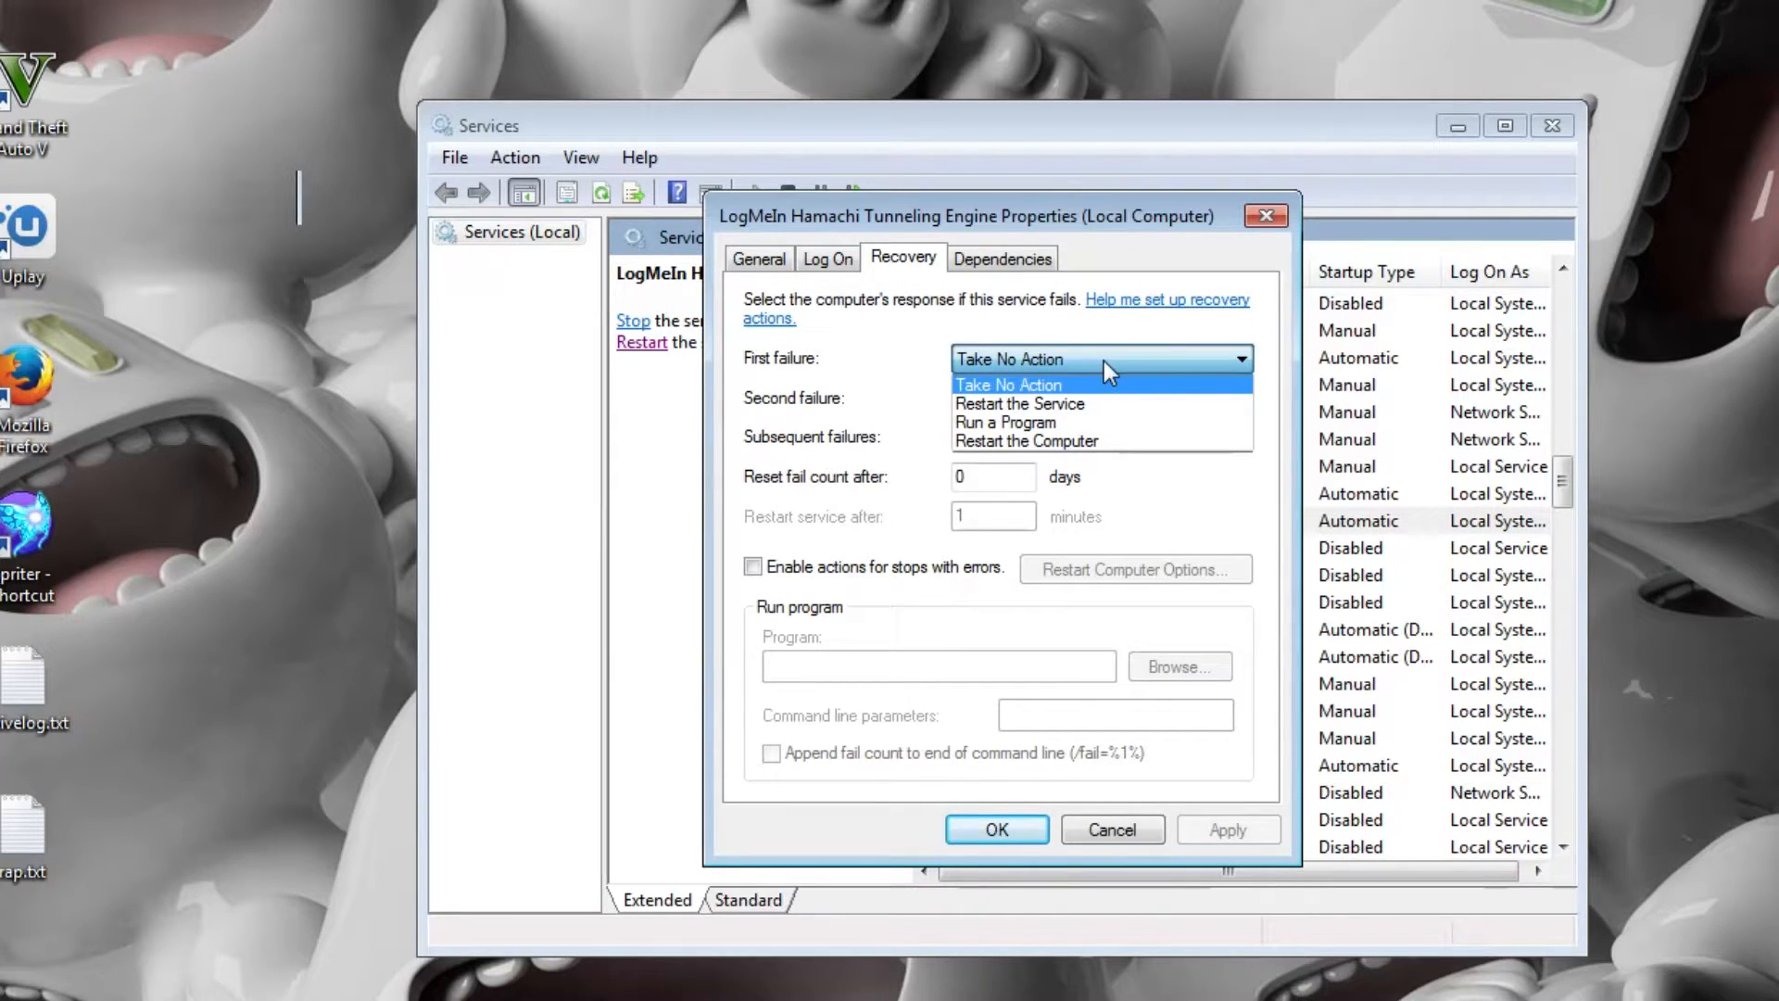
{"action": "left_click", "coordinate": [1019, 404]}
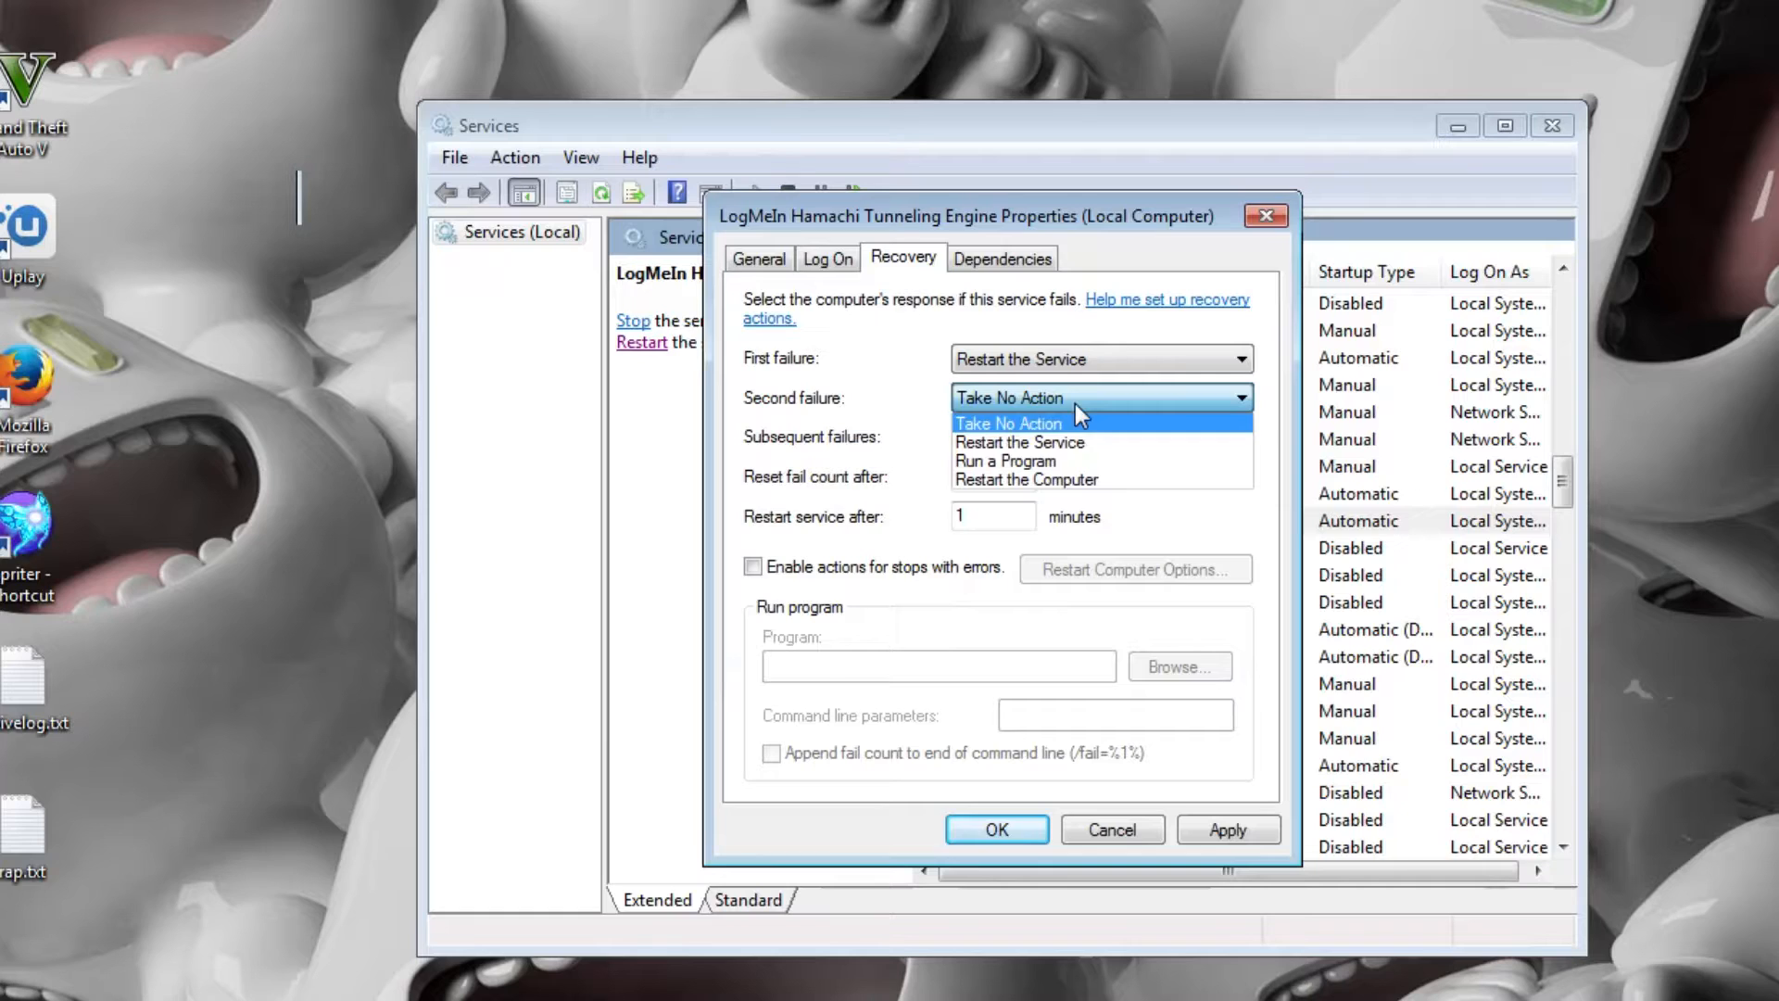
{"action": "left_click", "coordinate": [1020, 441]}
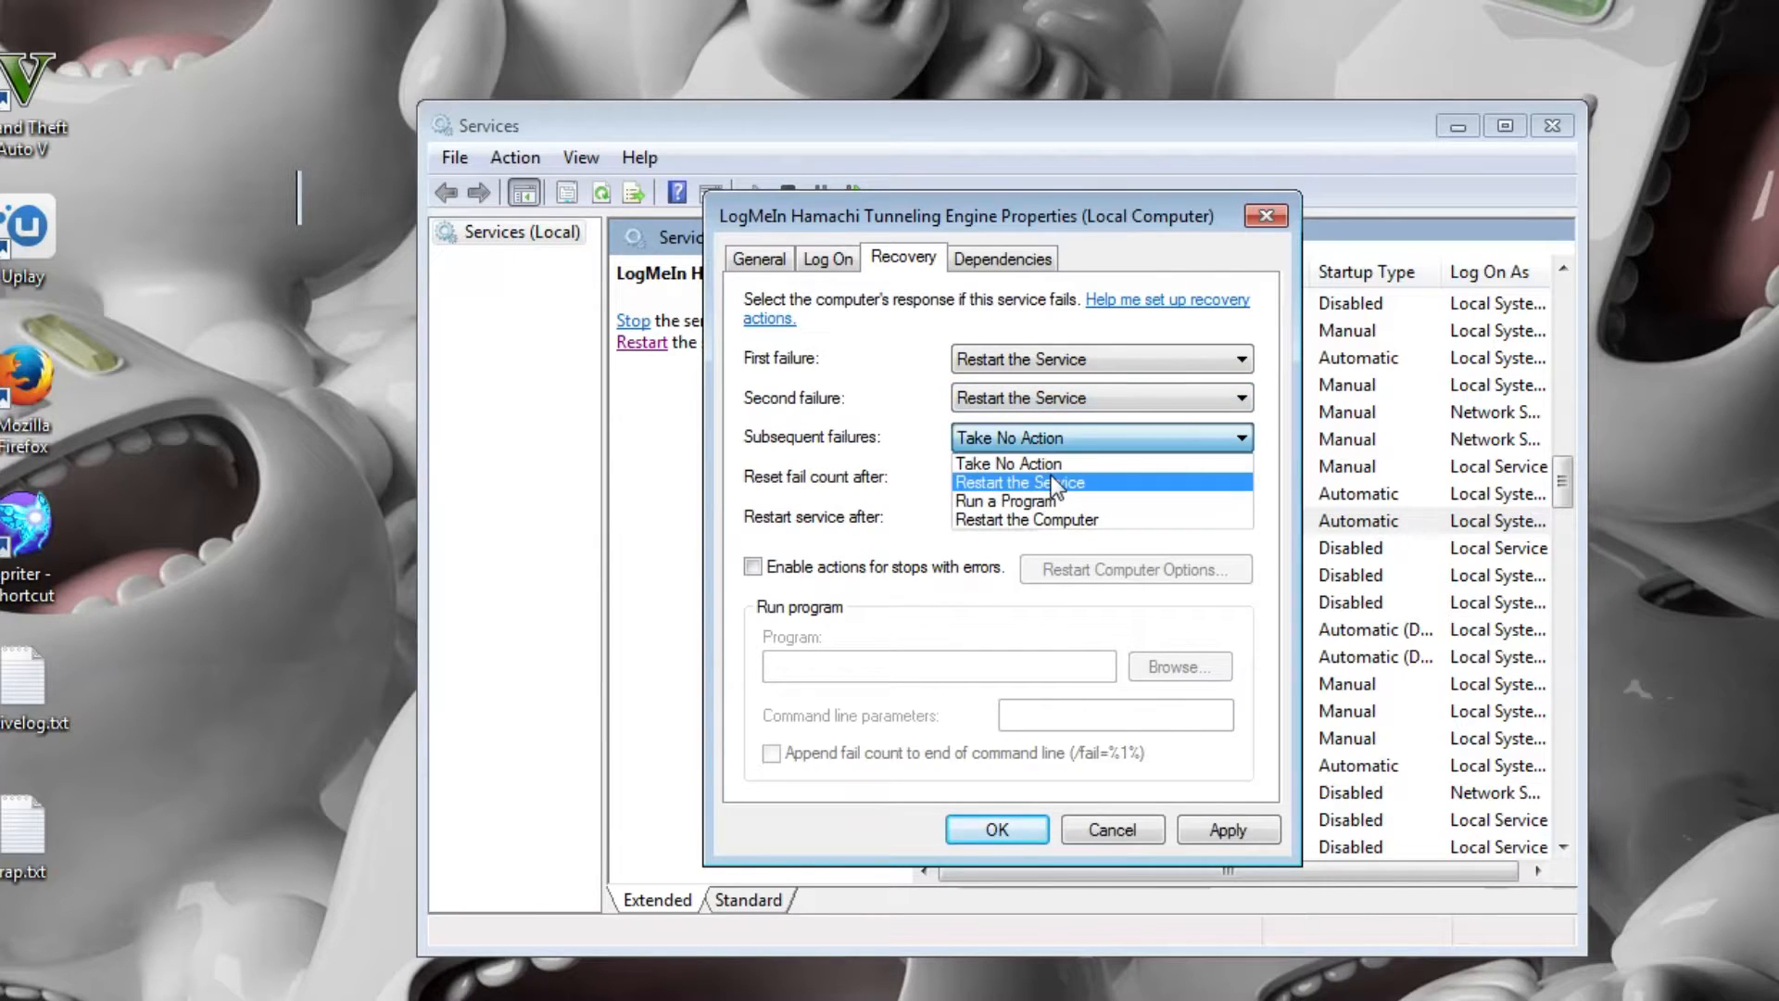
{"action": "left_click", "coordinate": [1019, 482]}
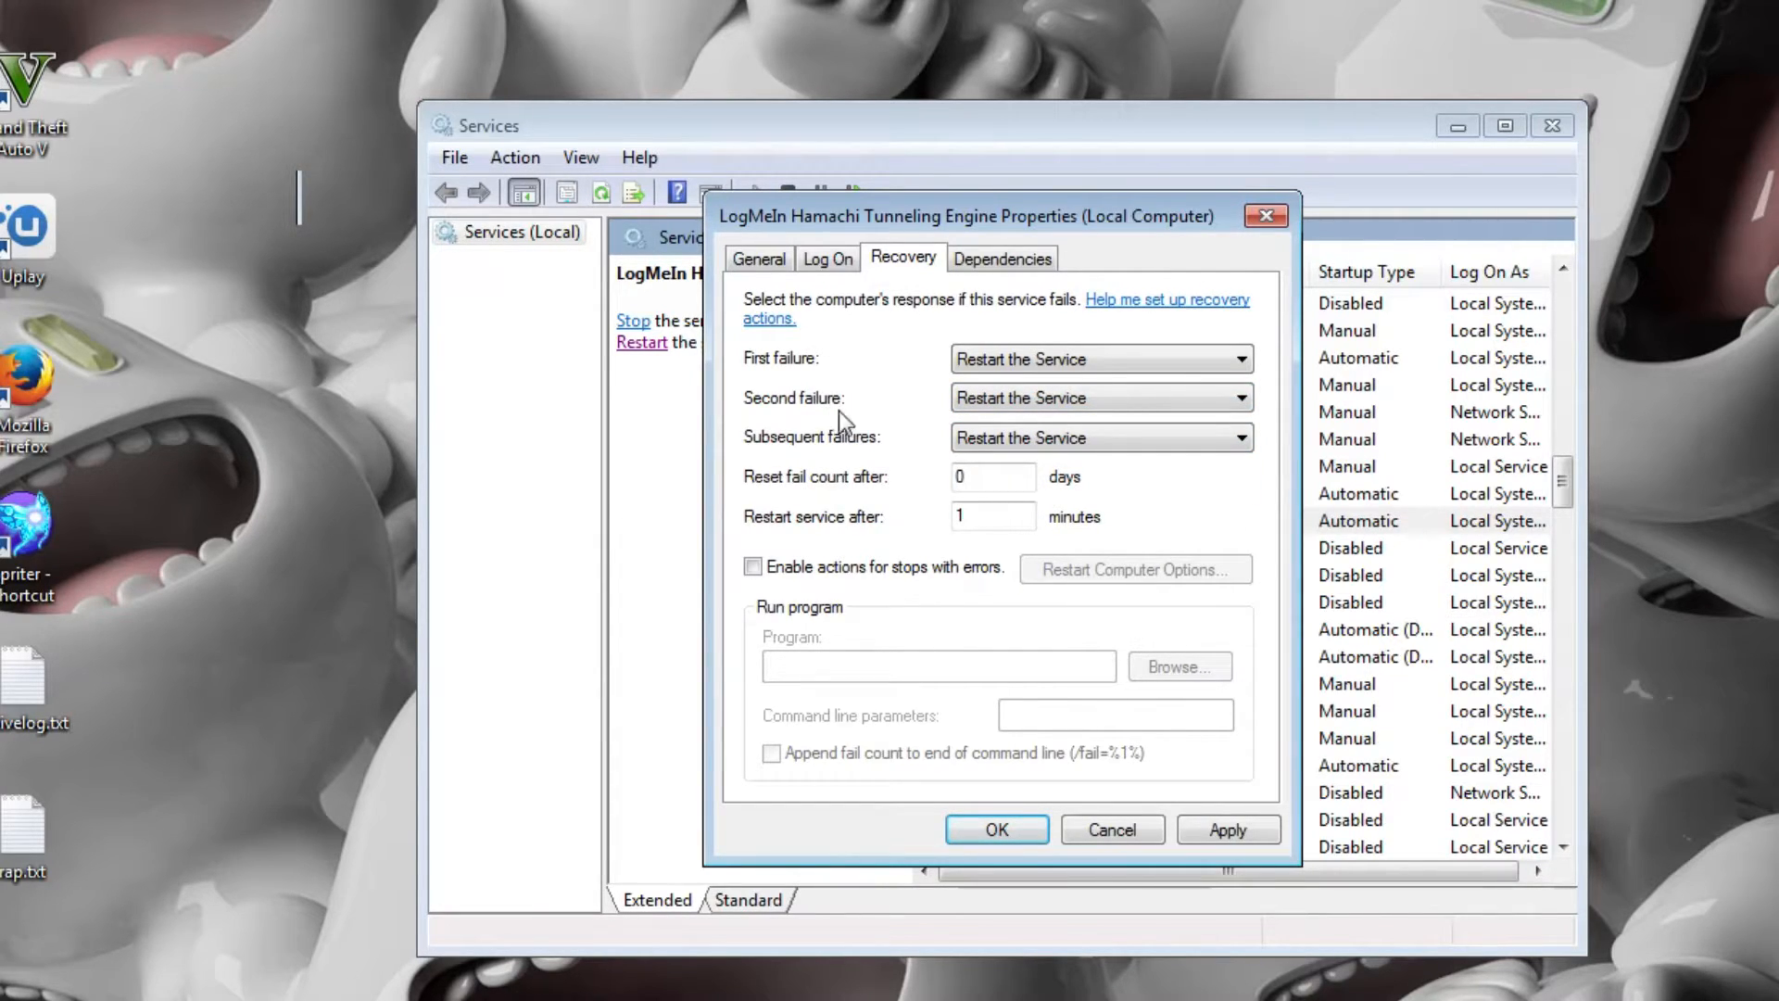
{"action": "mouse_move", "coordinate": [886, 471]}
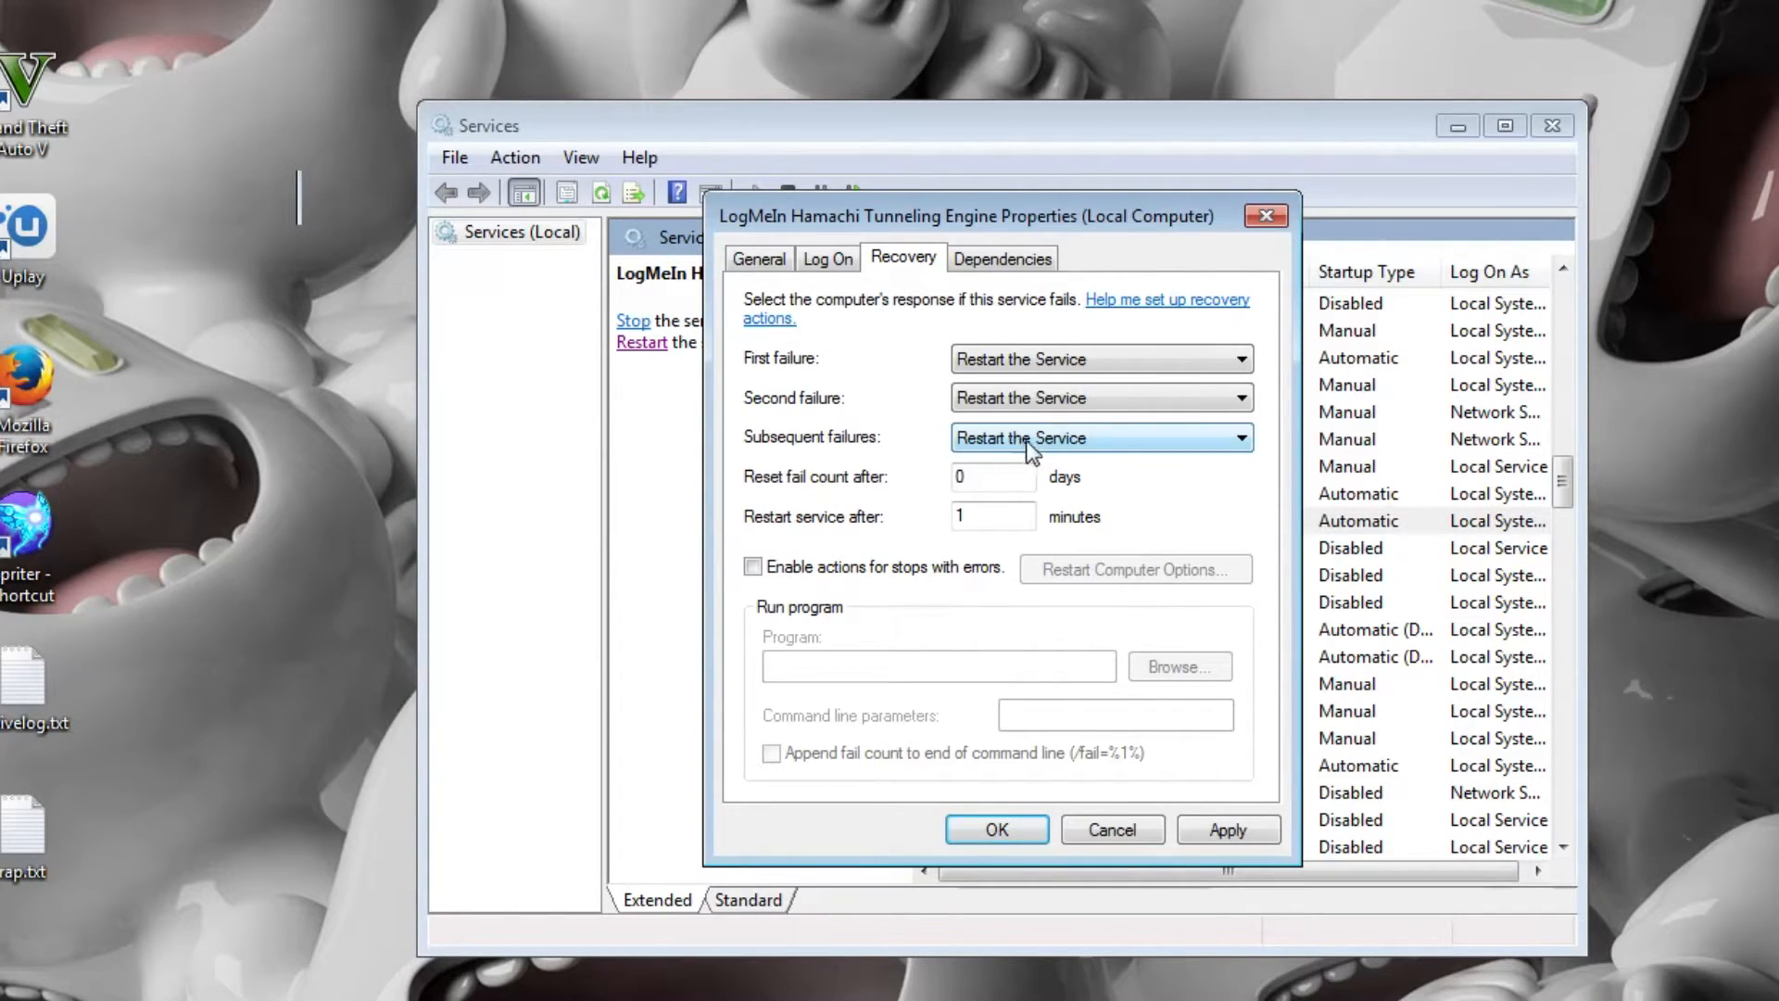
{"action": "left_click", "coordinate": [1242, 438]}
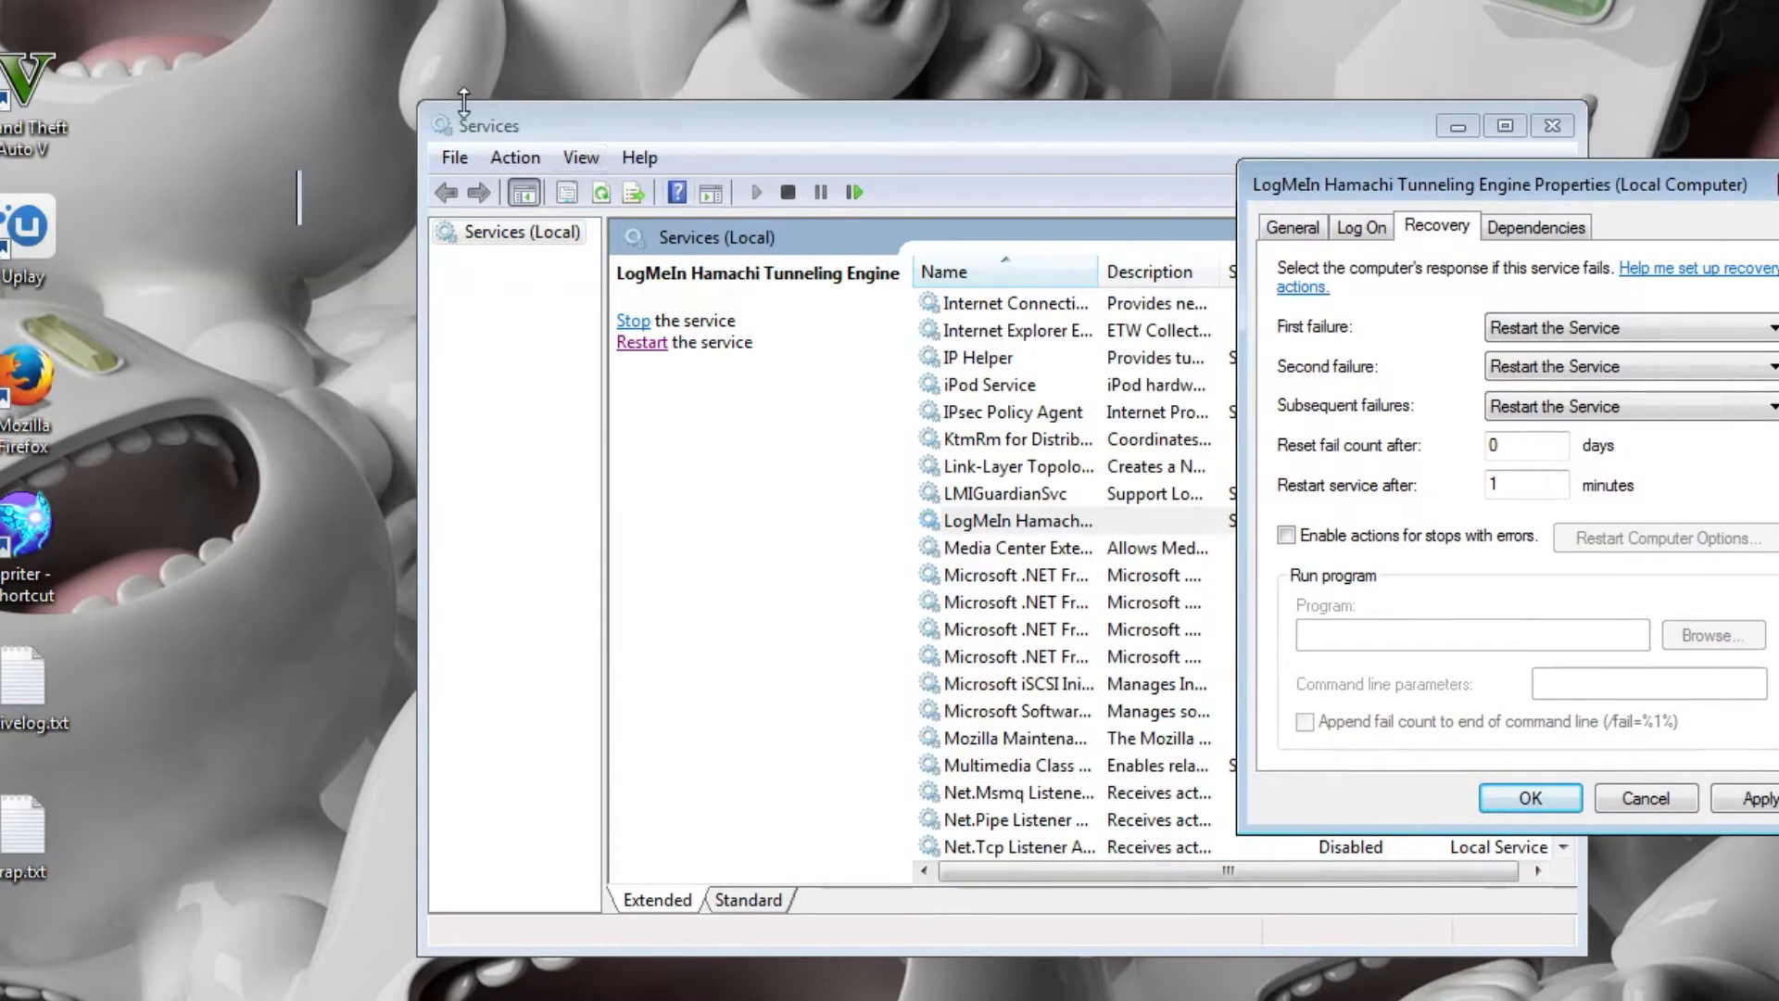
{"action": "mouse_move", "coordinate": [509, 126]}
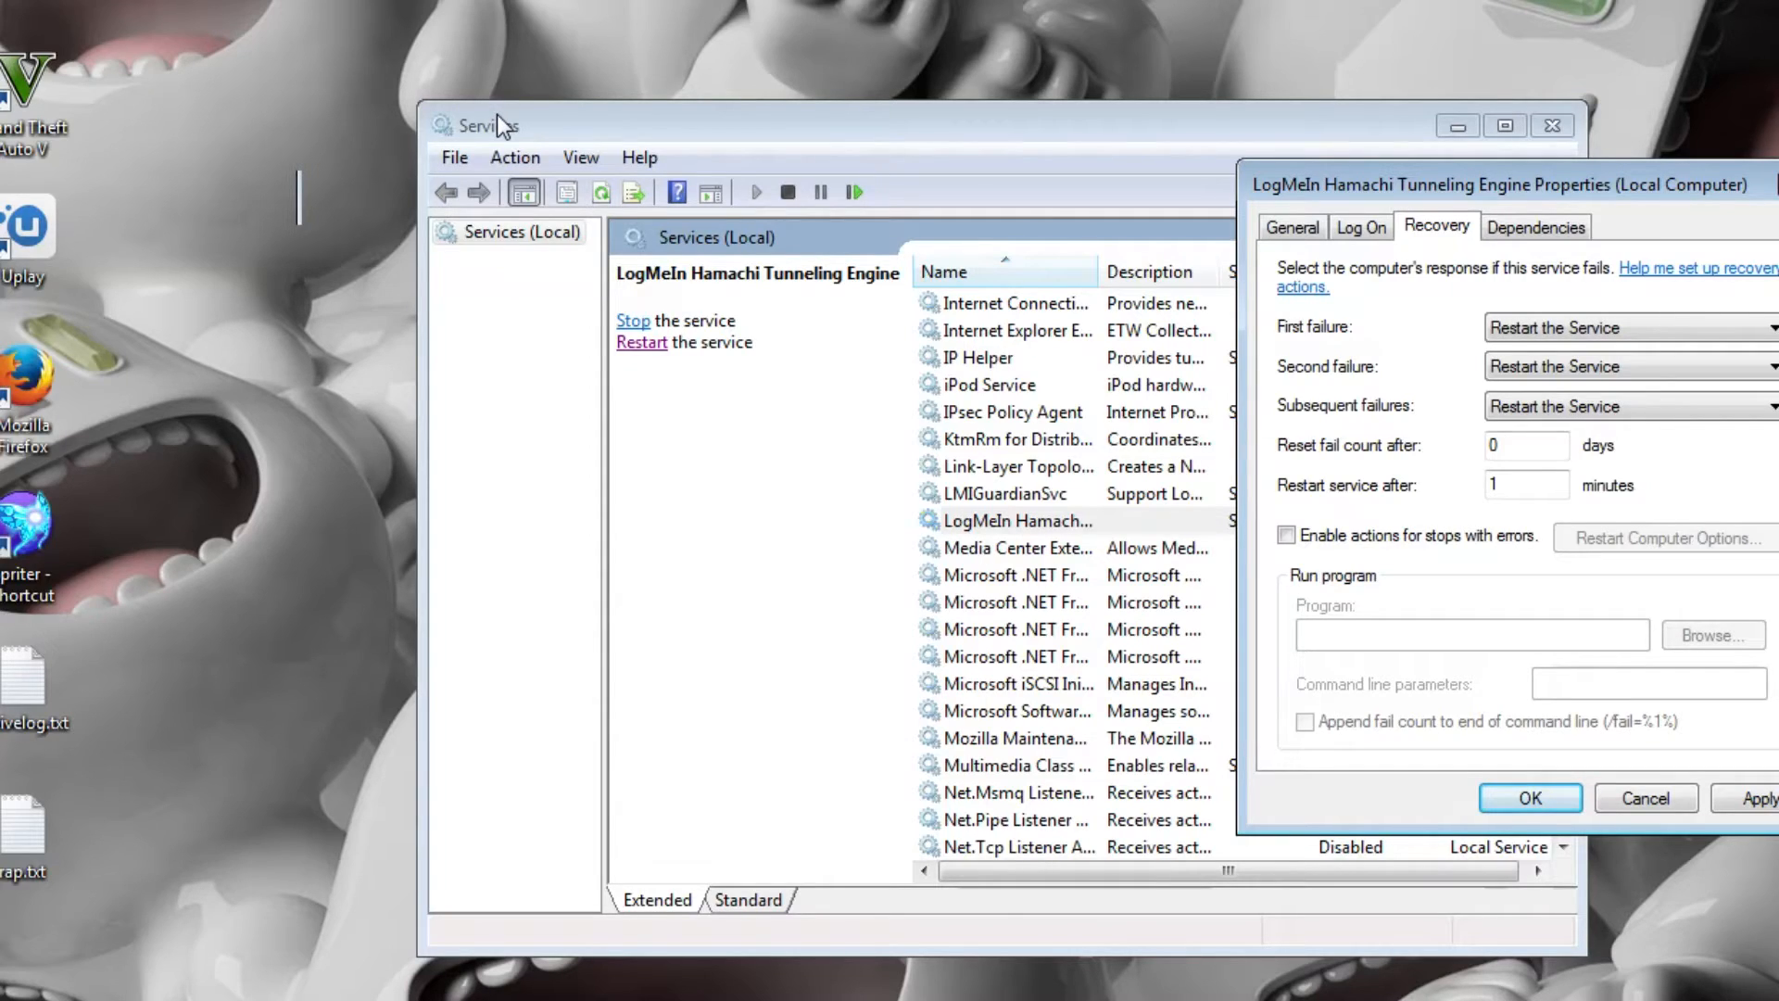
{"action": "mouse_move", "coordinate": [472, 130]}
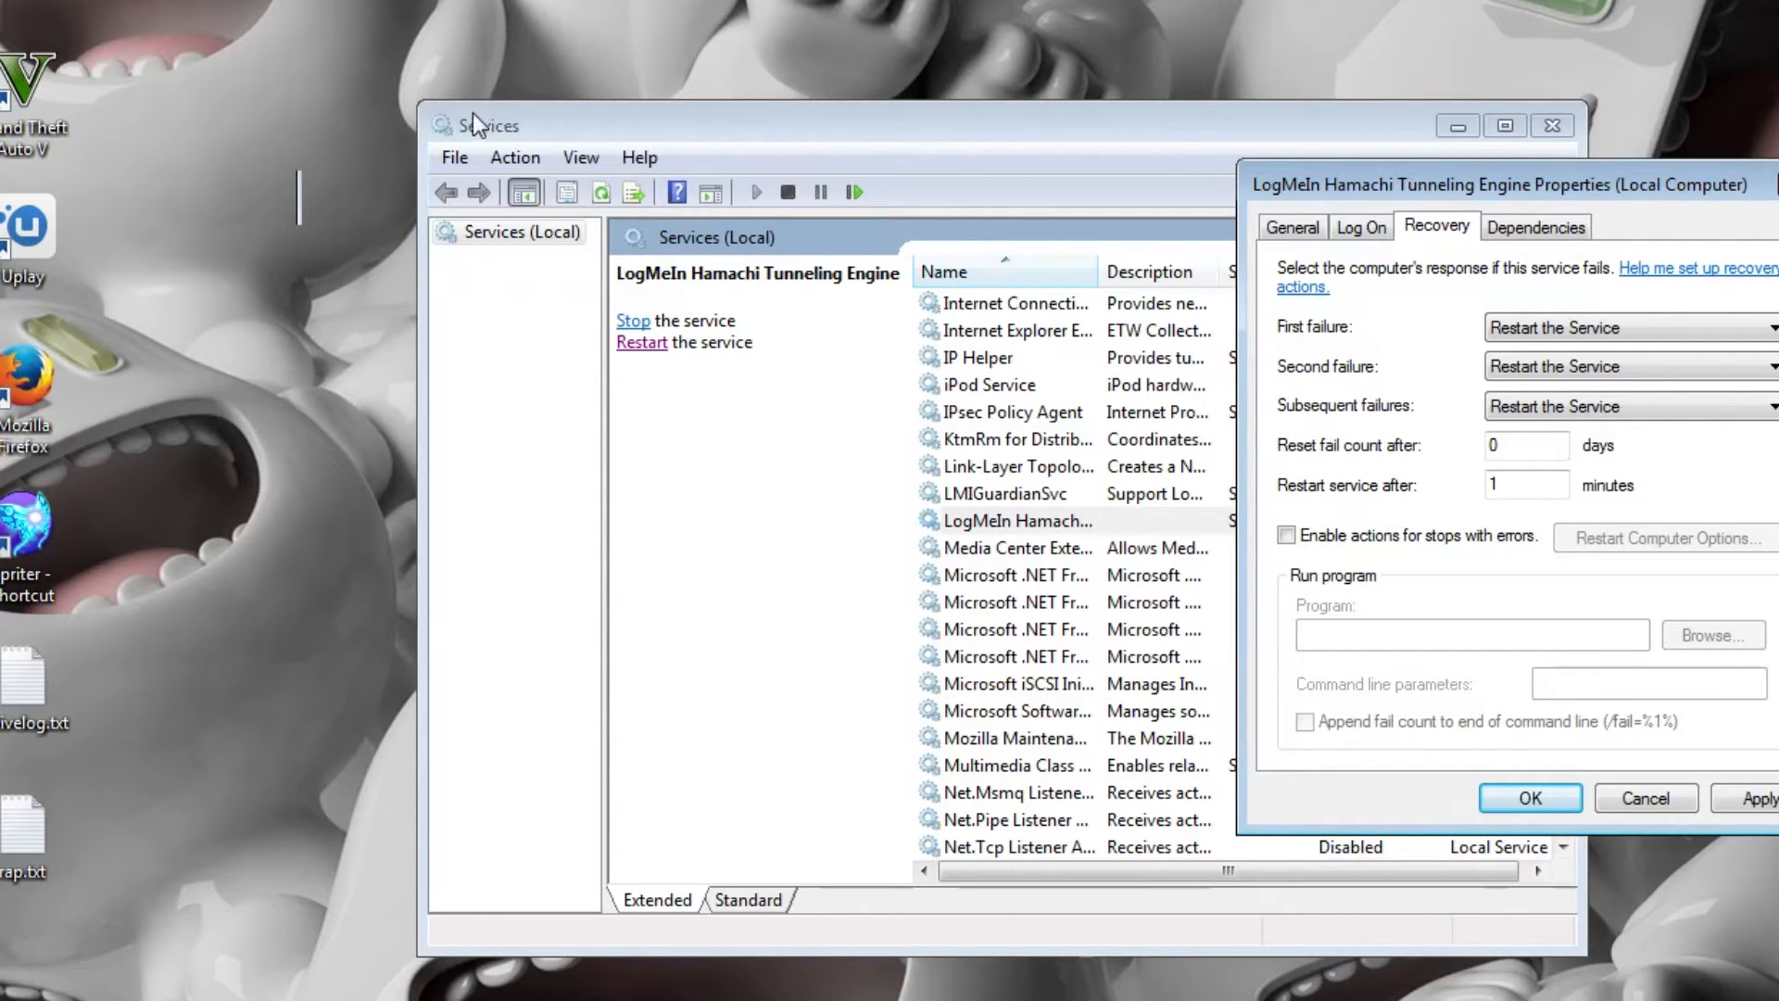
{"action": "mouse_move", "coordinate": [648, 335]}
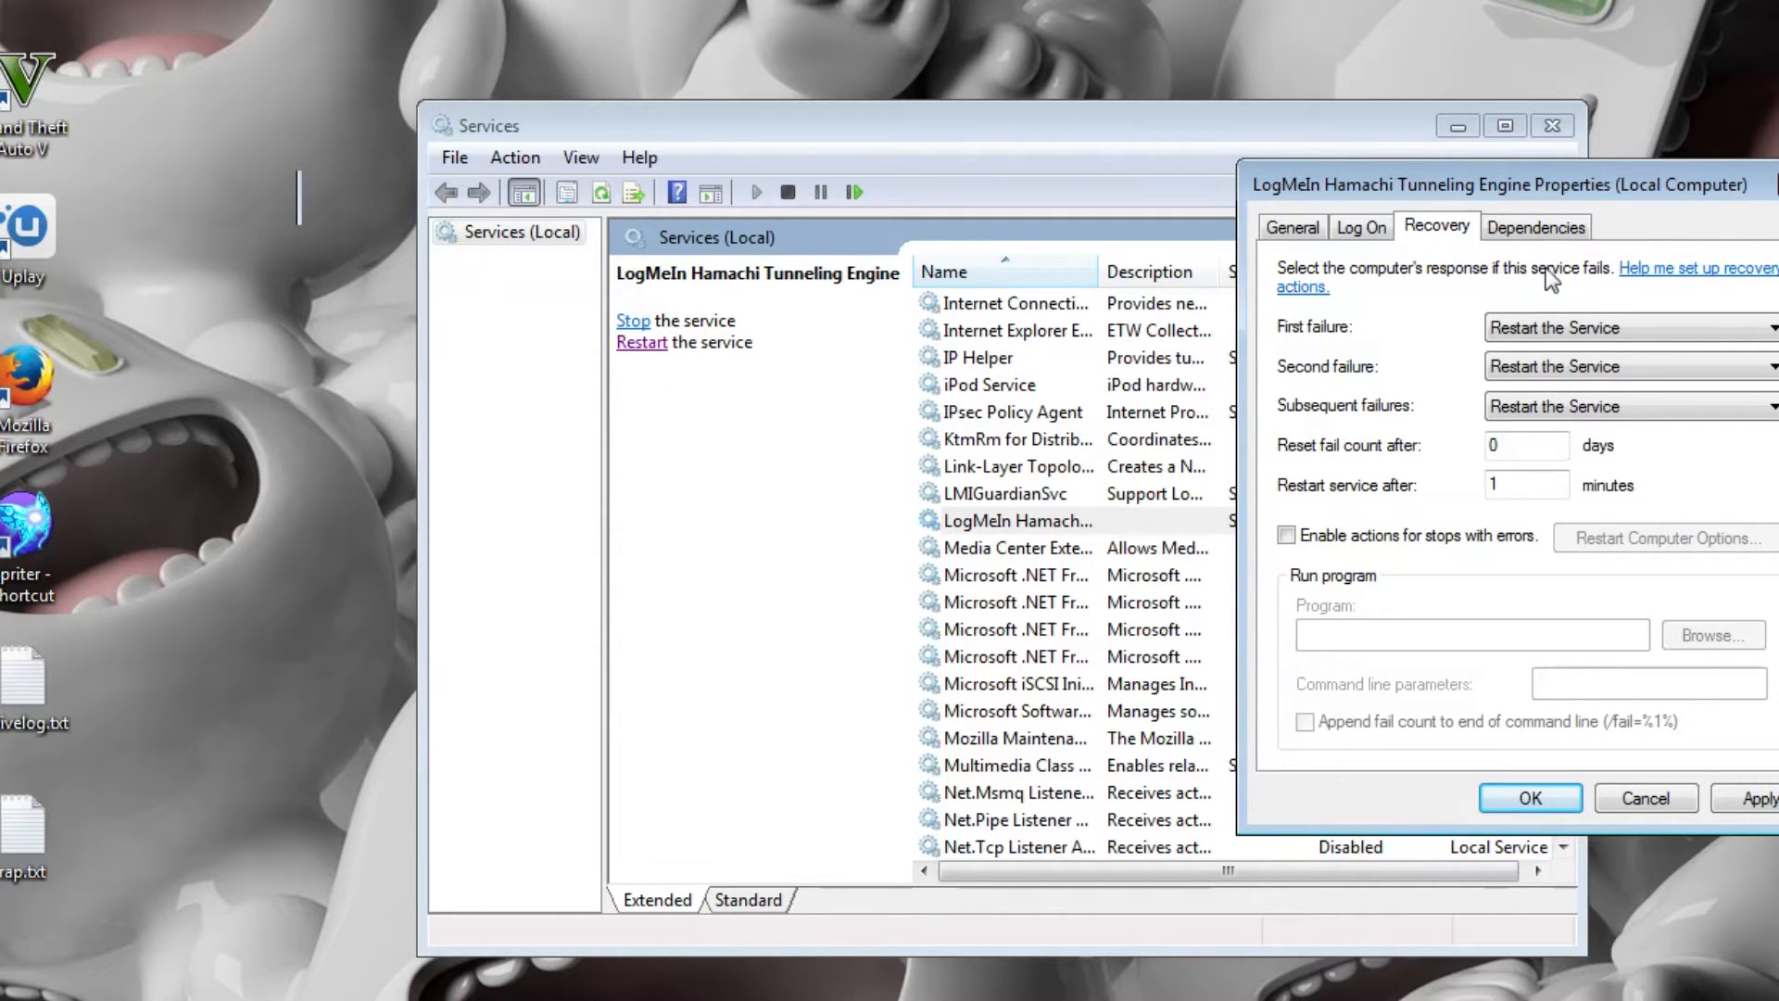
{"action": "left_click_drag", "start_coordinate": [1497, 184], "coordinate": [1192, 226]}
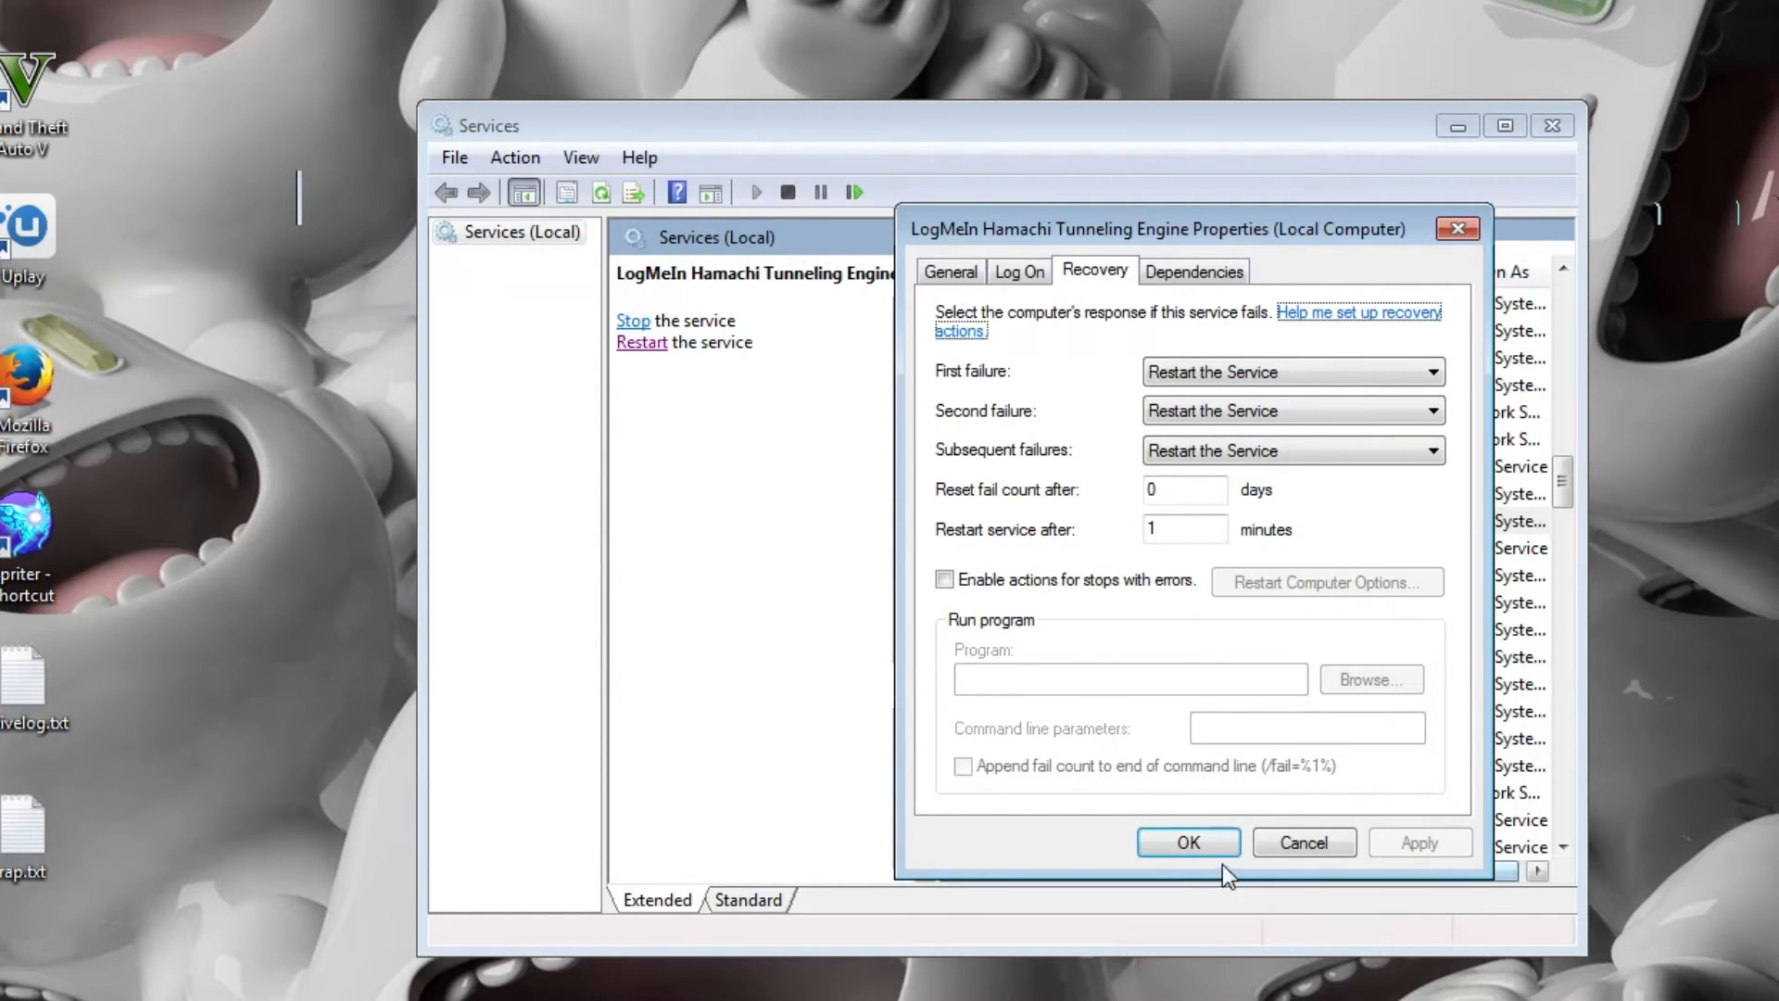
{"action": "left_click", "coordinate": [1188, 841]}
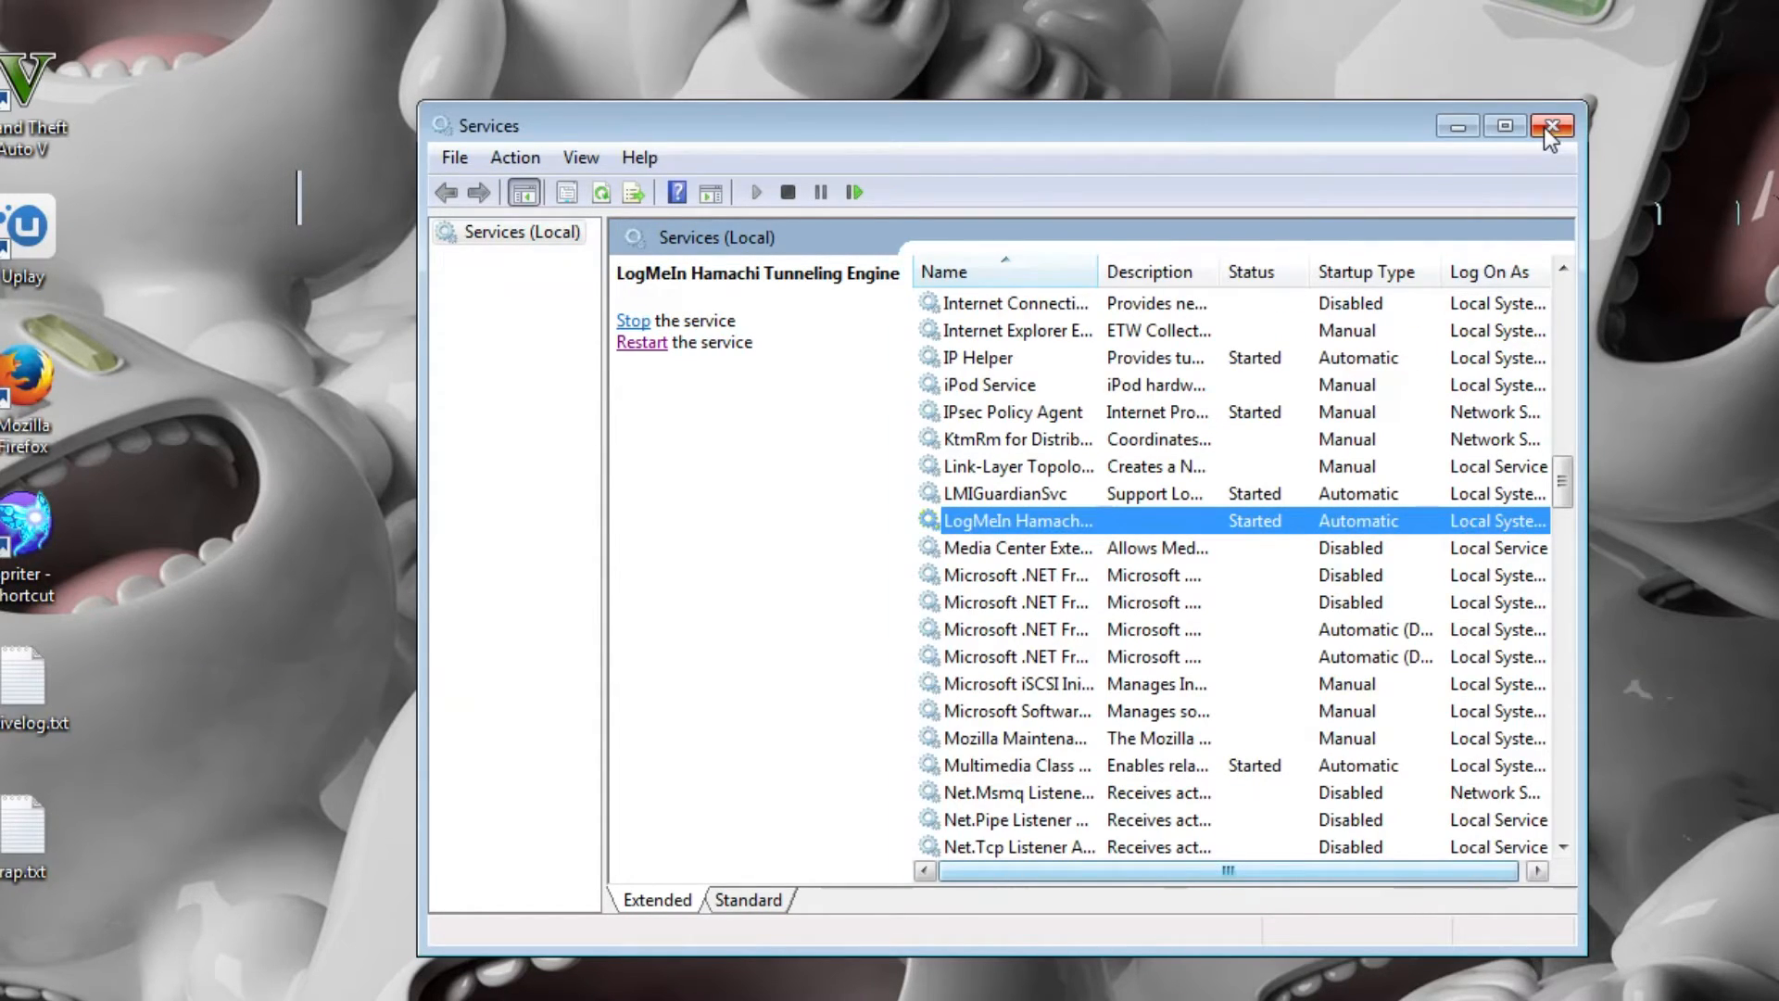
- Close the Services console, leaving the desktop showing
{"action": "left_click", "coordinate": [1547, 126]}
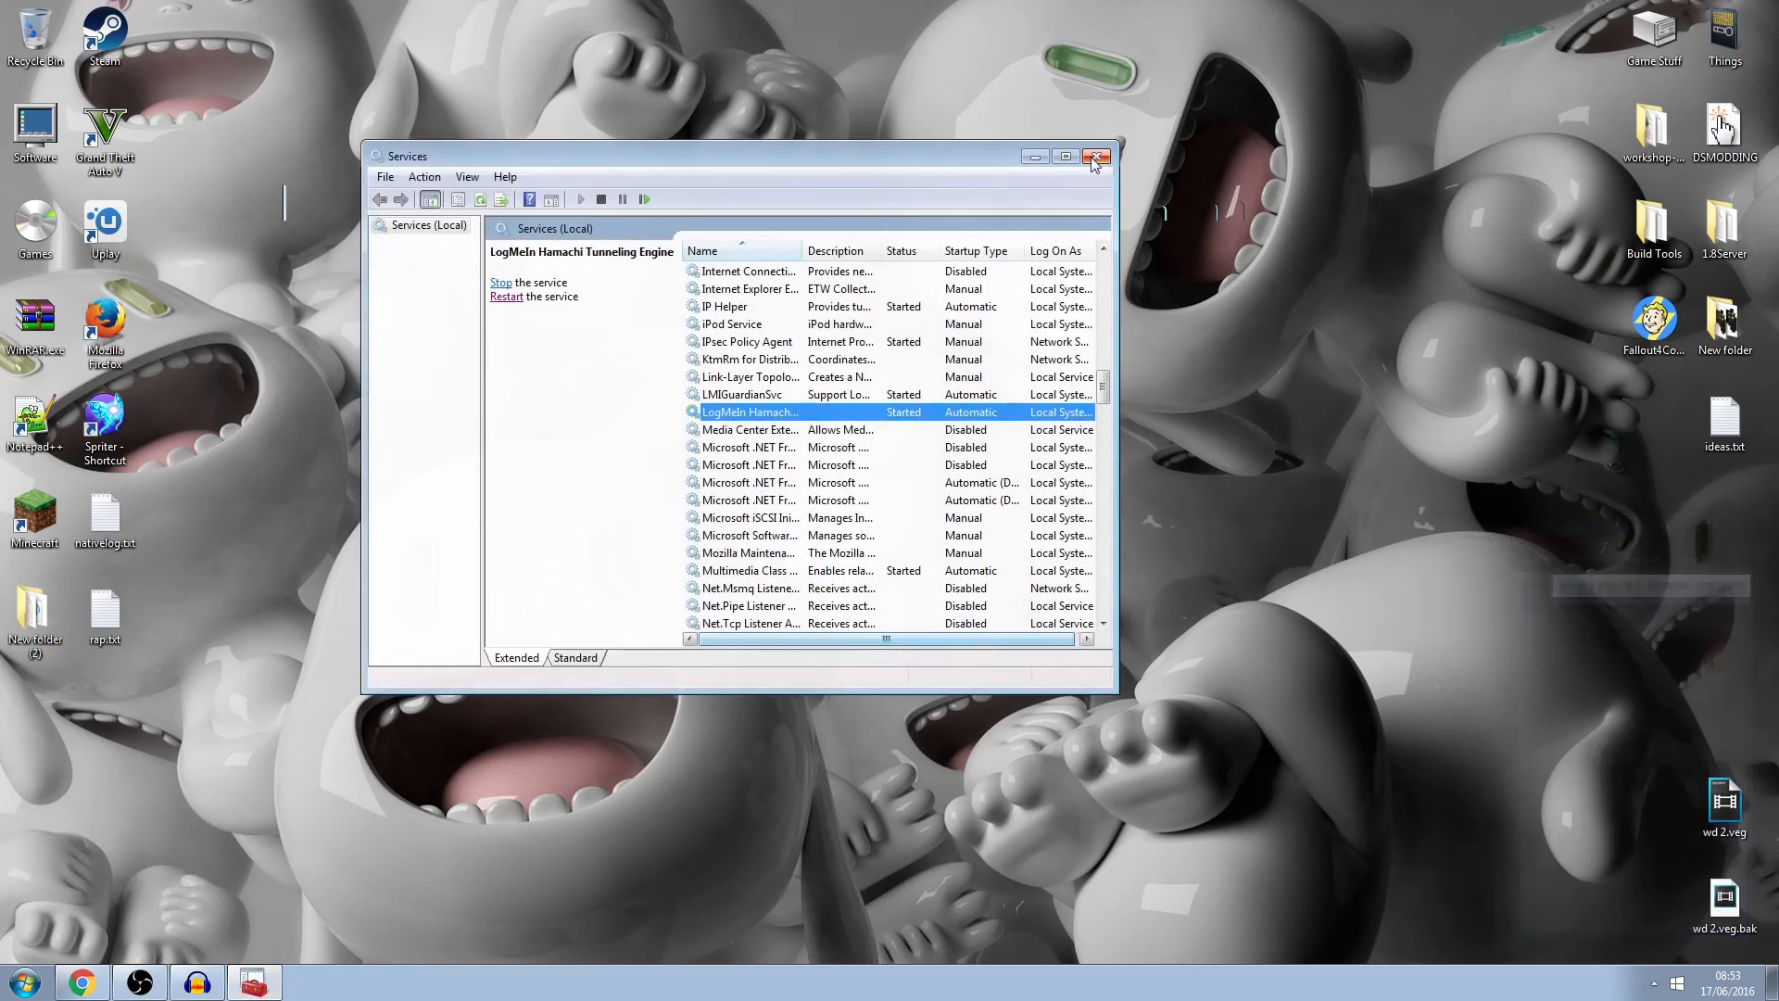
{"action": "left_click", "coordinate": [1095, 155]}
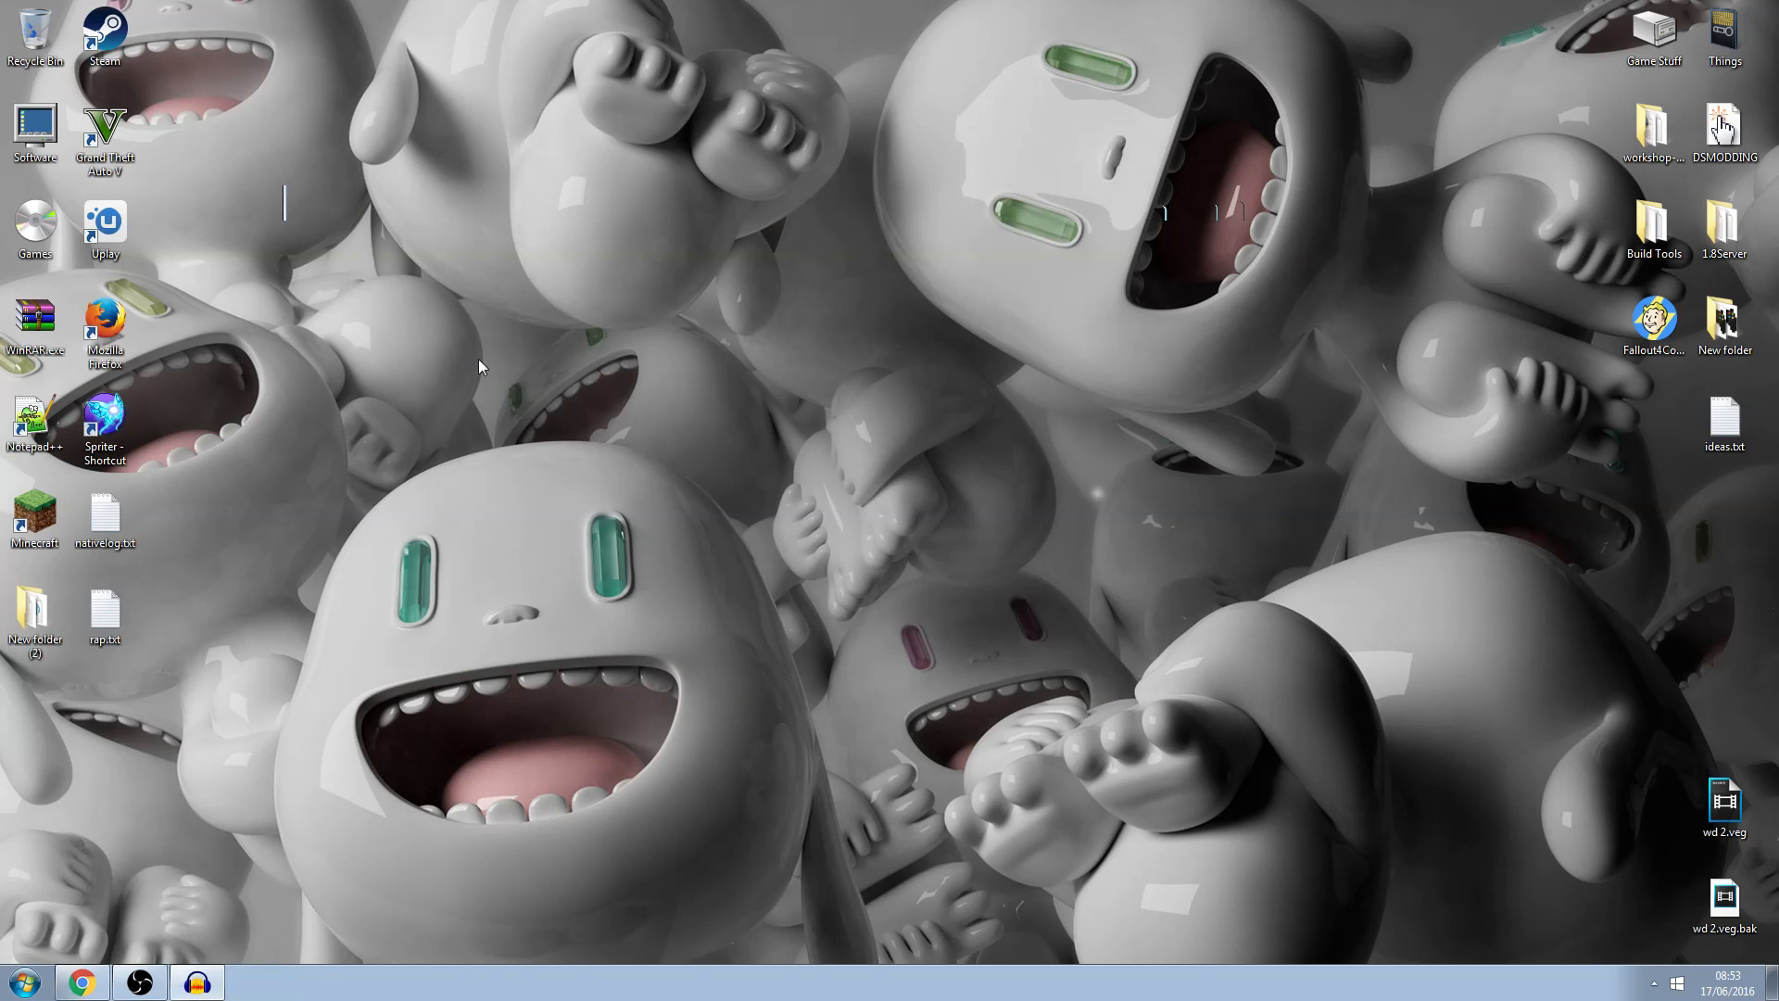